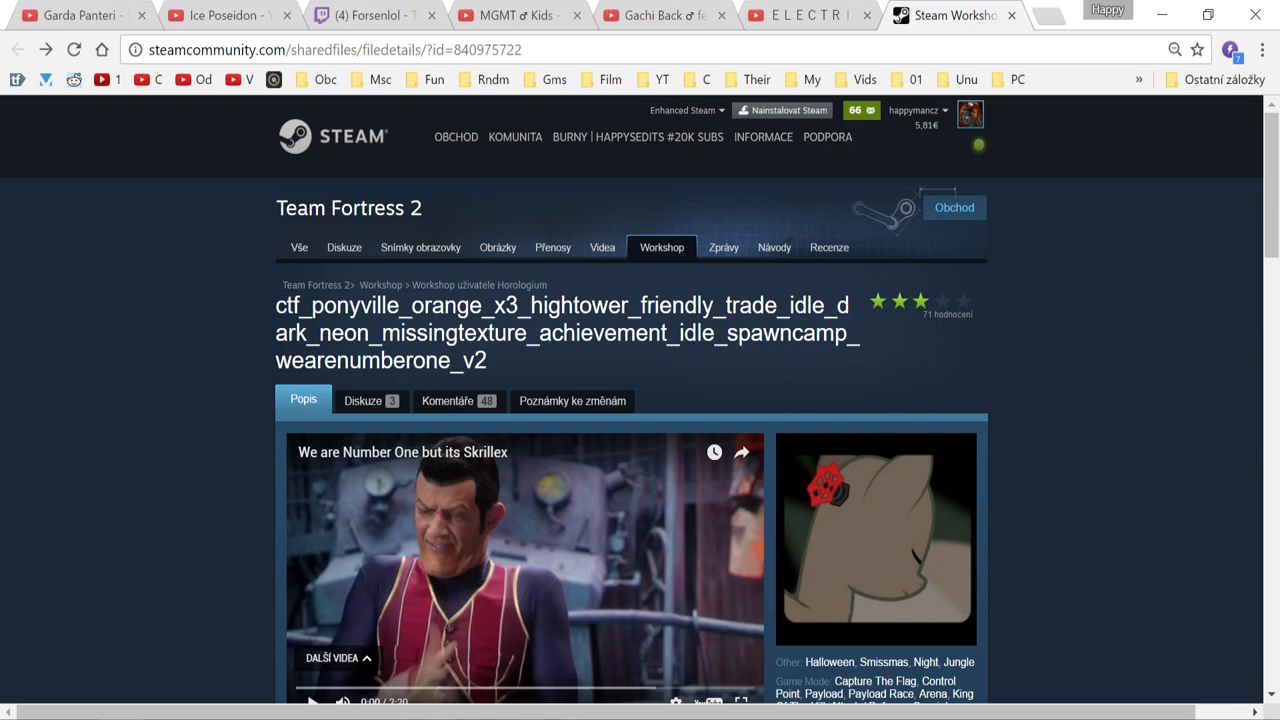
Scroll the ponyville Workshop page and view its third and next gallery screenshots.
scroll("down", 3)
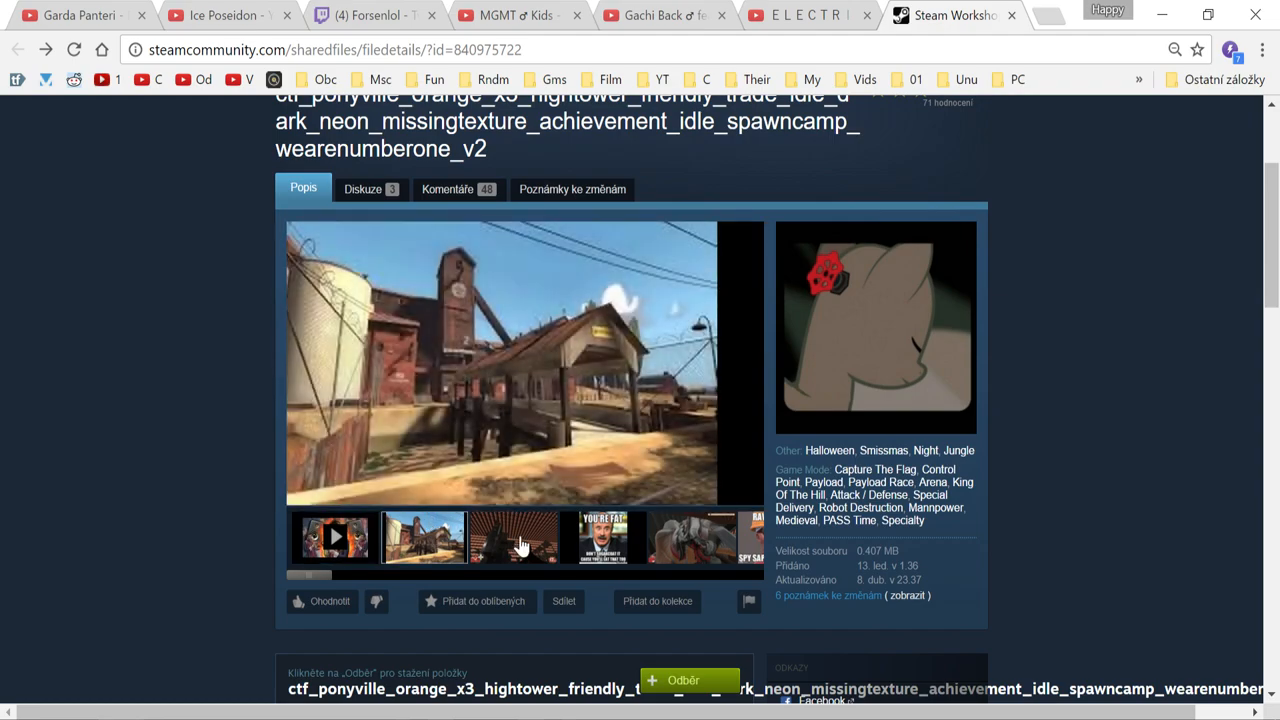
left_click(513, 537)
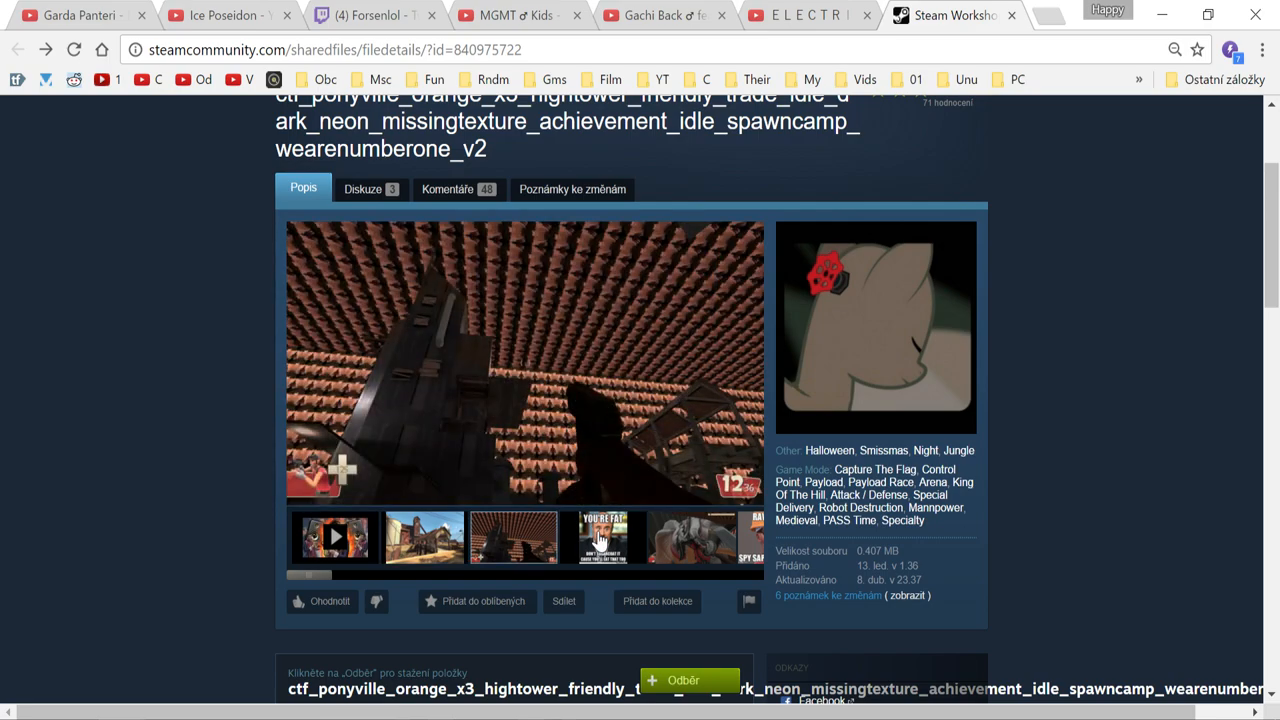
left_click(602, 537)
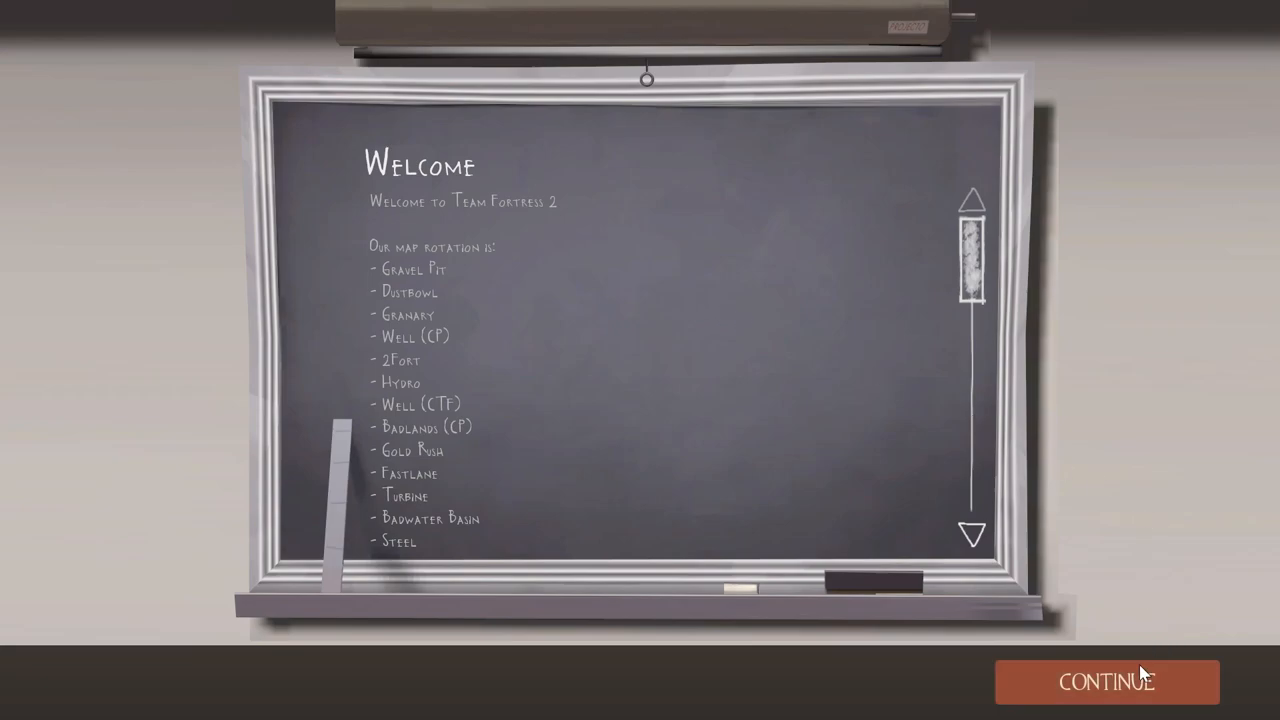
Dismiss the server welcome board and the Cancer capture-the-flag map intro.
left_click(1106, 681)
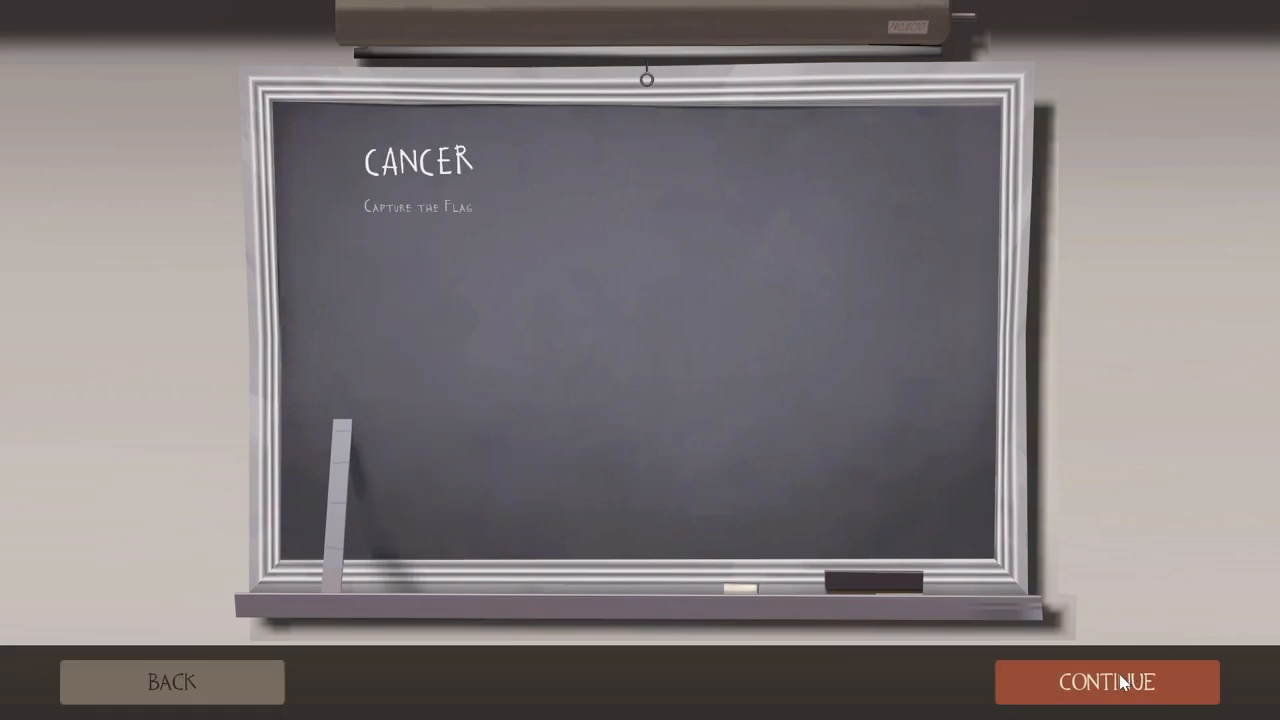
left_click(1107, 681)
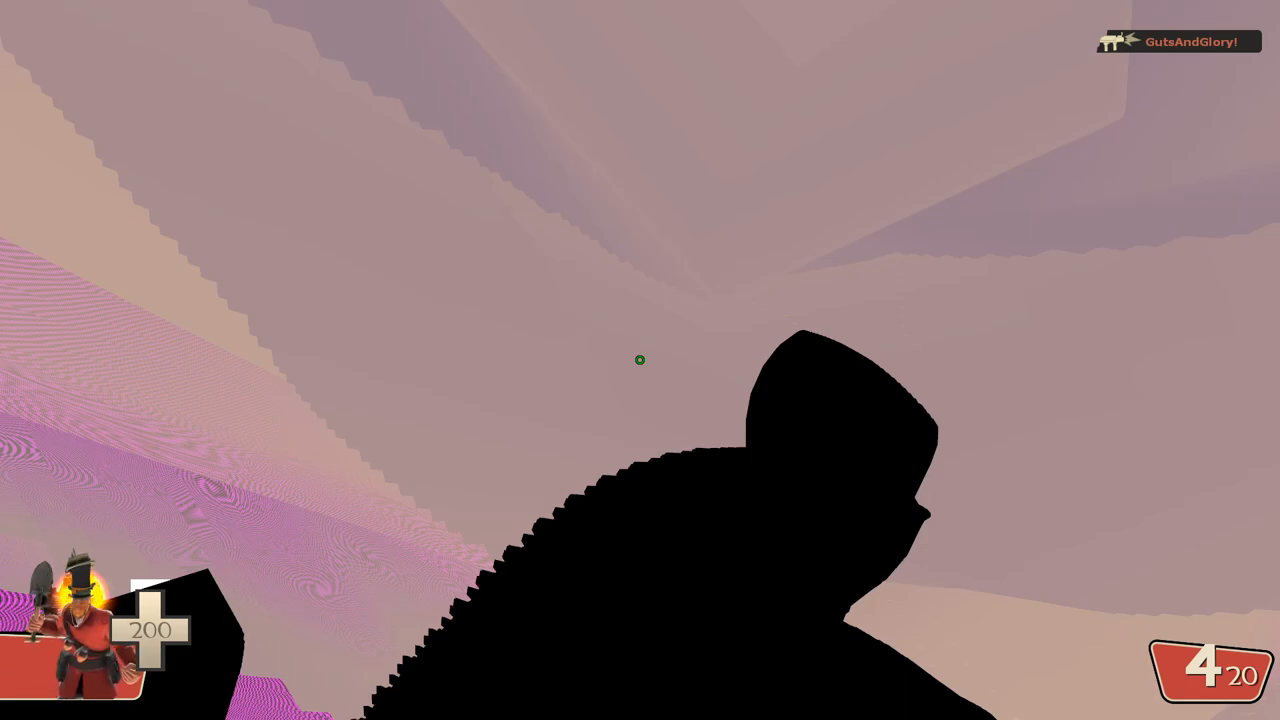
Bring up the chat log, then the developer console to enable noclip.
key("y")
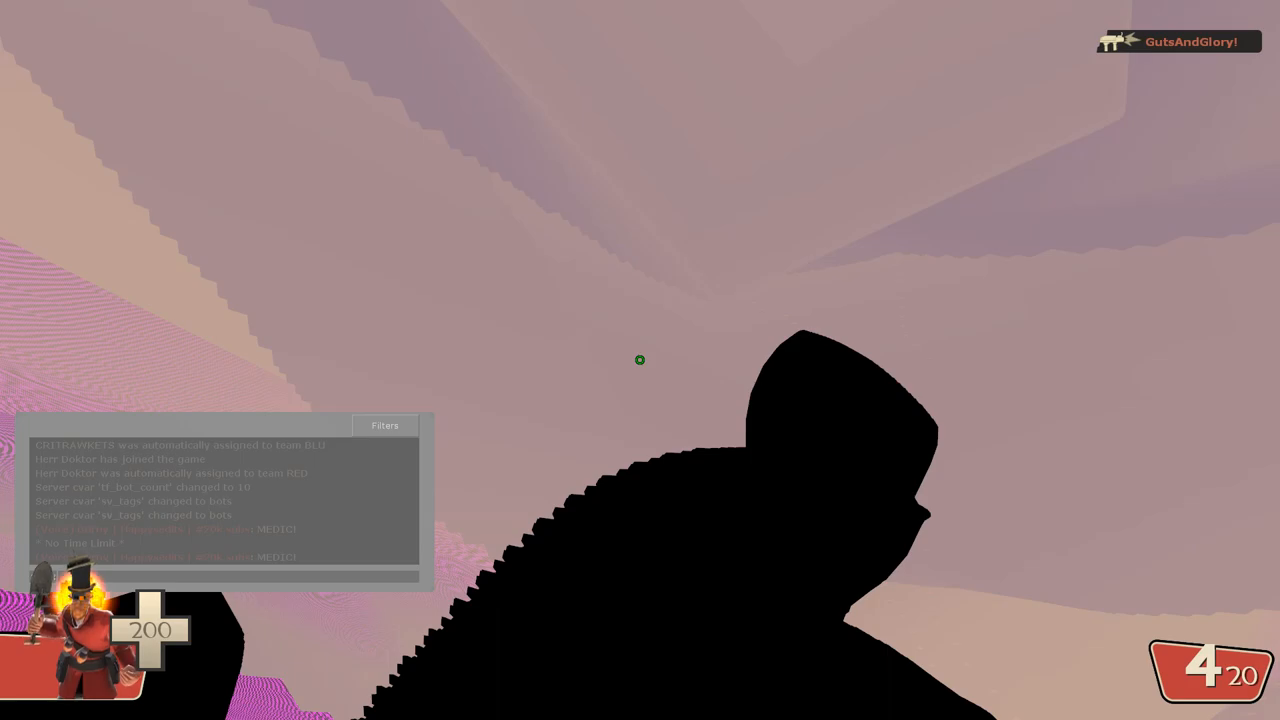
key("y")
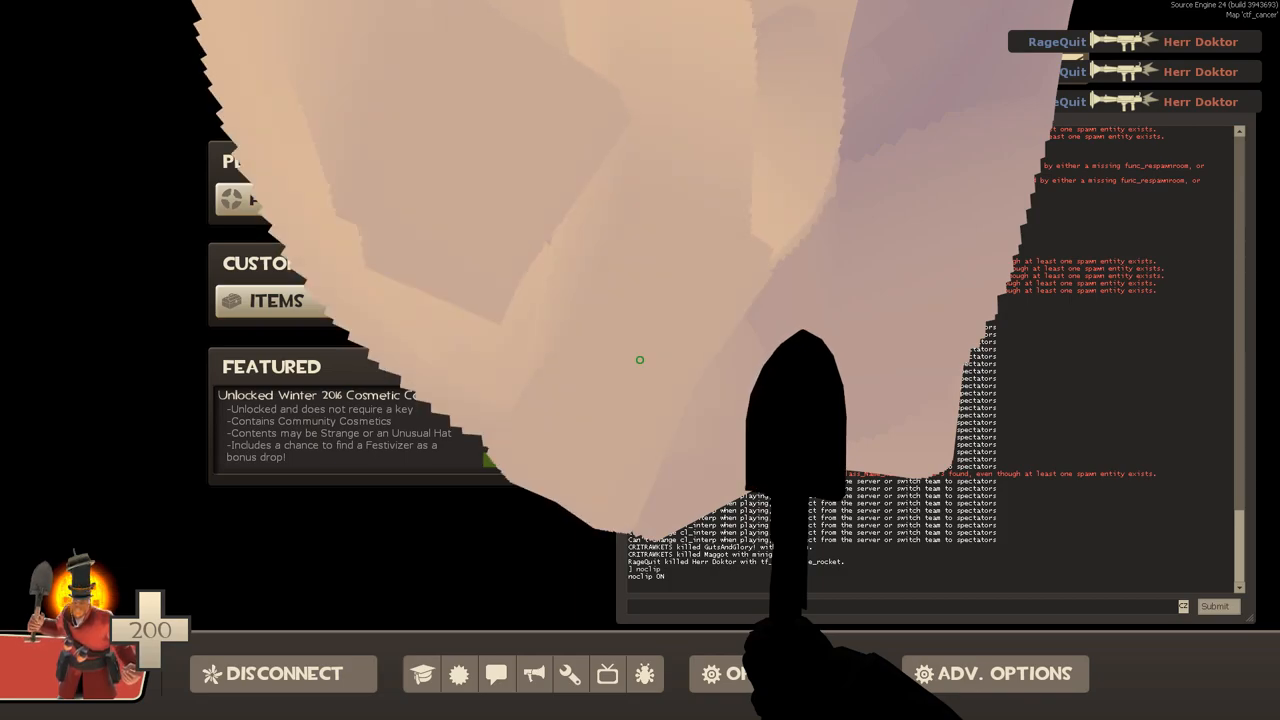
Return from the console to the Cancer map to fly around with buddha mode.
key("tab")
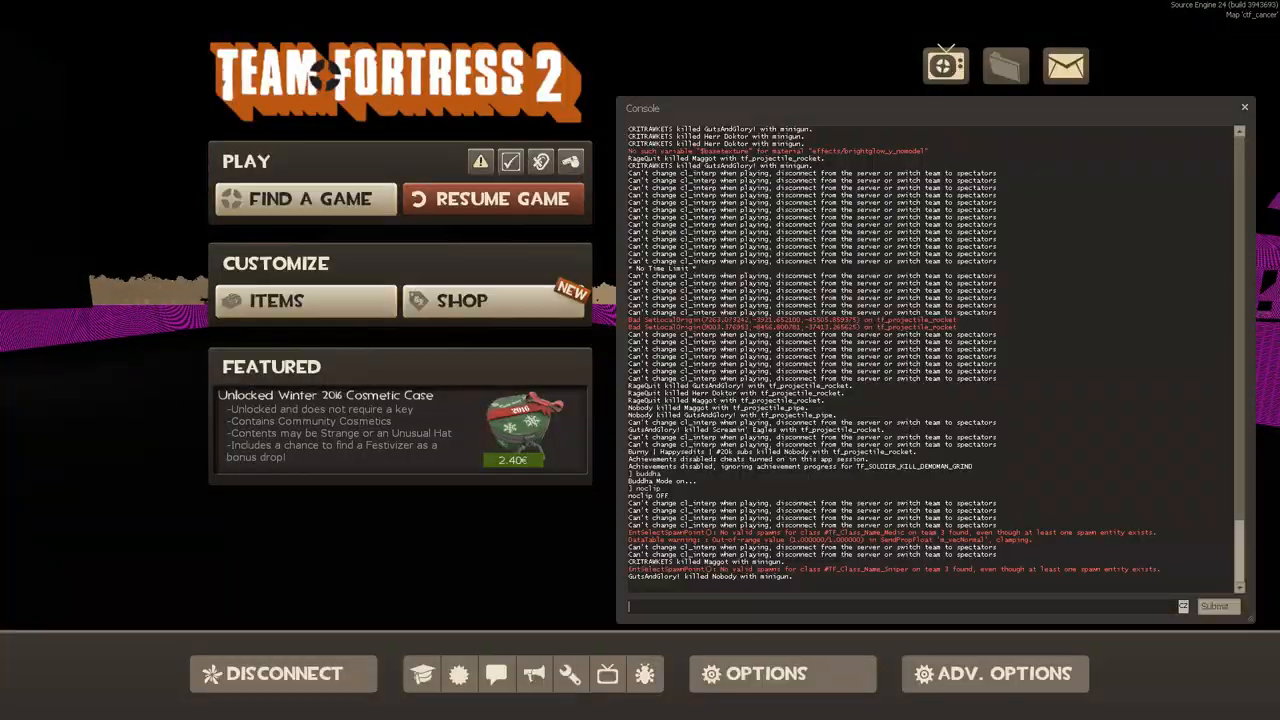
Resume the match to roam the pink map as Pyro, toggling noclip.
left_click(492, 198)
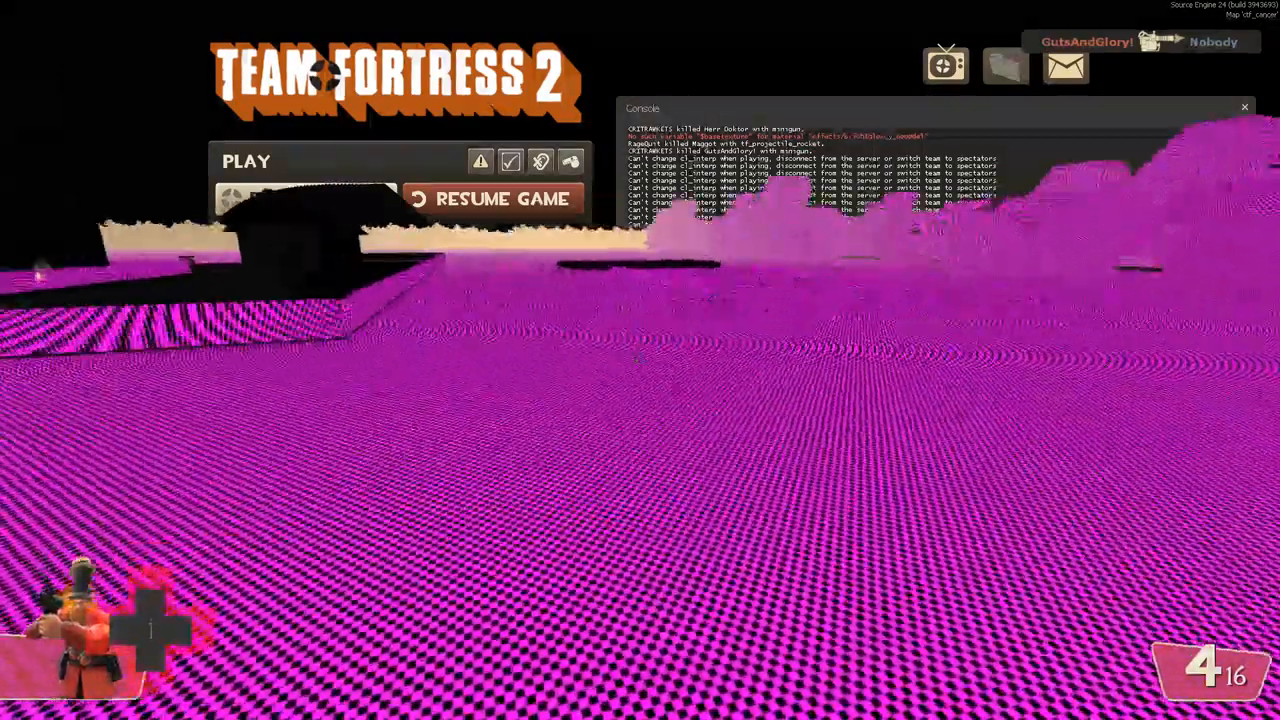
left_click(492, 198)
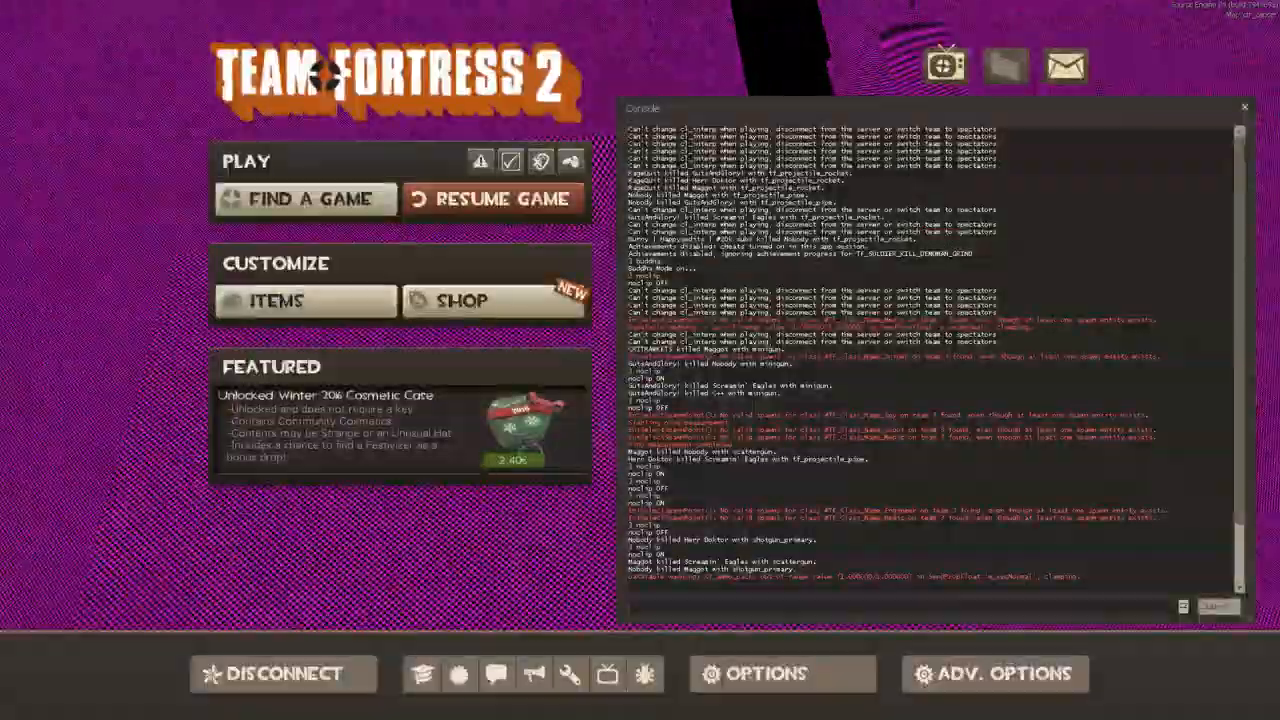
Resume the match to fly past the map's dark walls before disabling noclip.
left_click(493, 199)
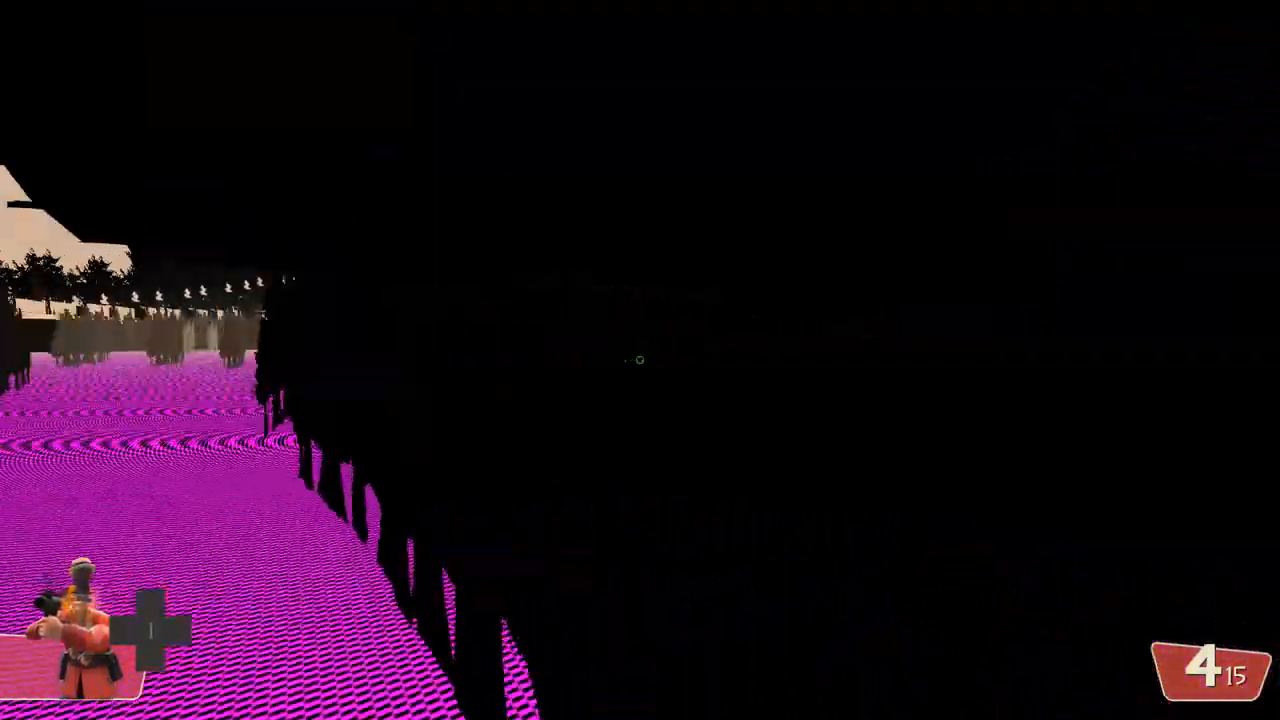
mouse_move(640, 360)
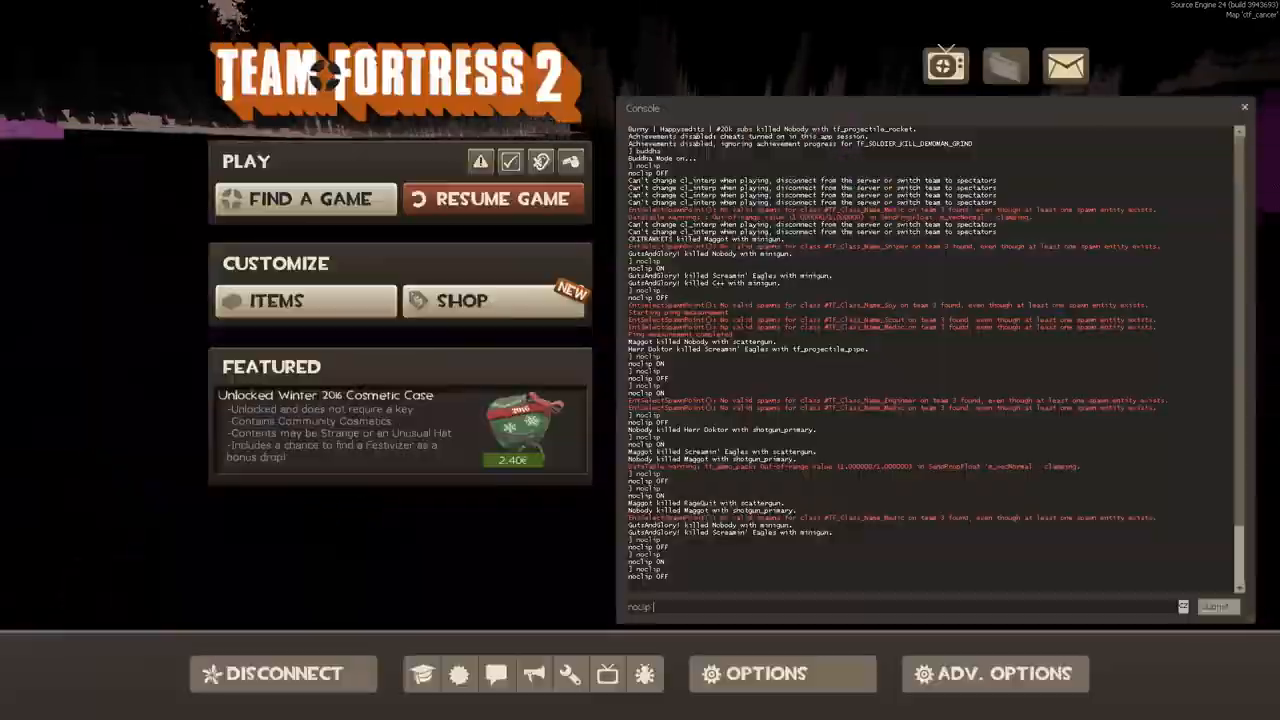
Resume the match and walk into the dark corridors at the map's edge.
left_click(492, 198)
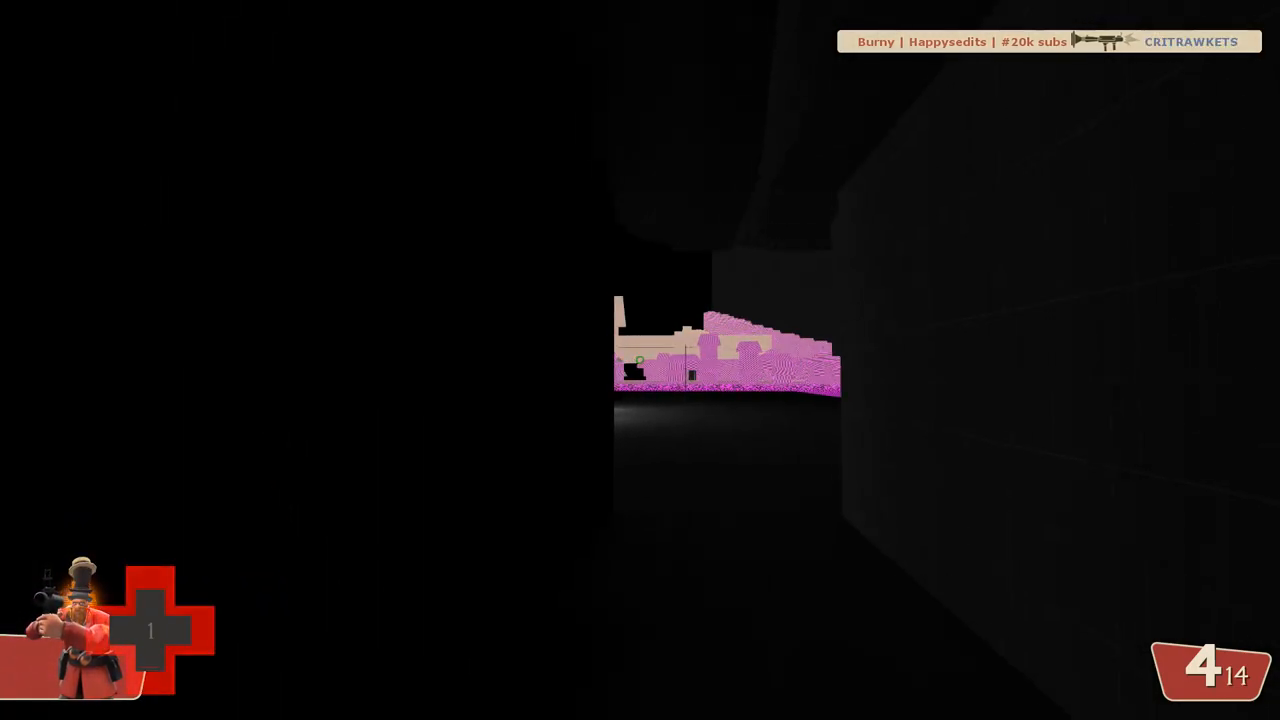
mouse_move(640, 360)
type("sv")
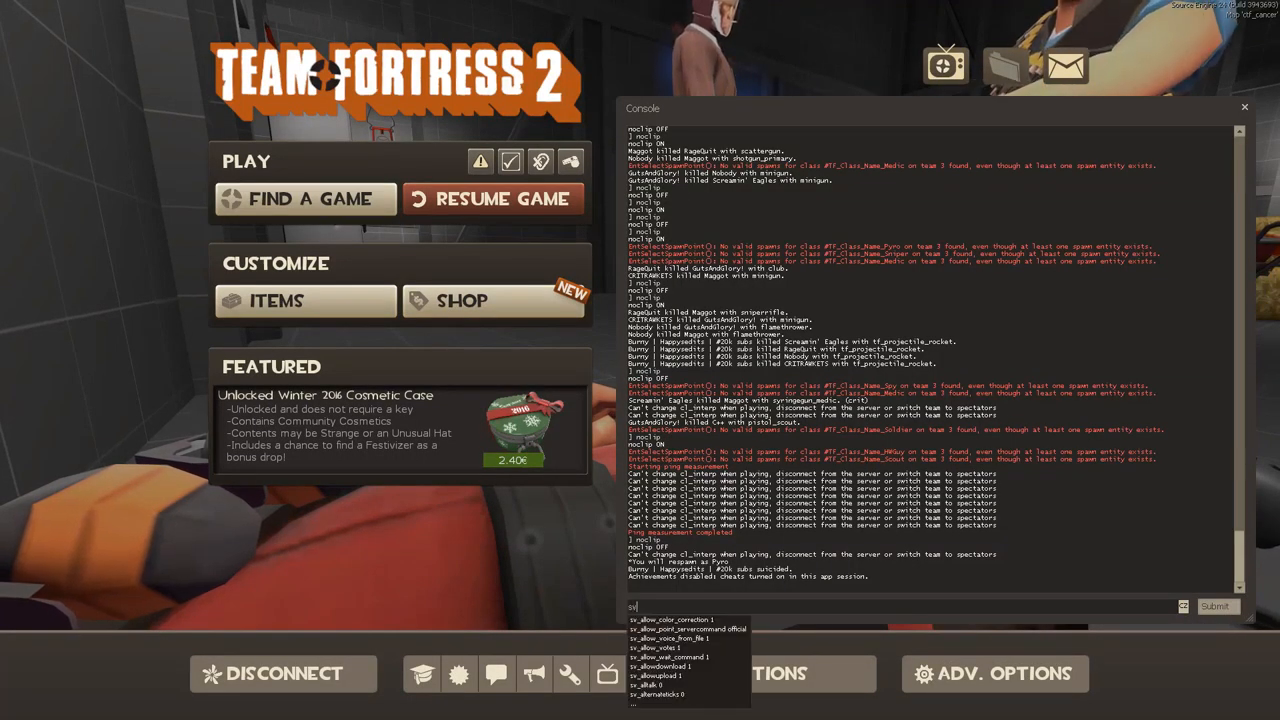
Equip the Phlogistinator on Pyro and list the melee weapon options.
type("mp_dis")
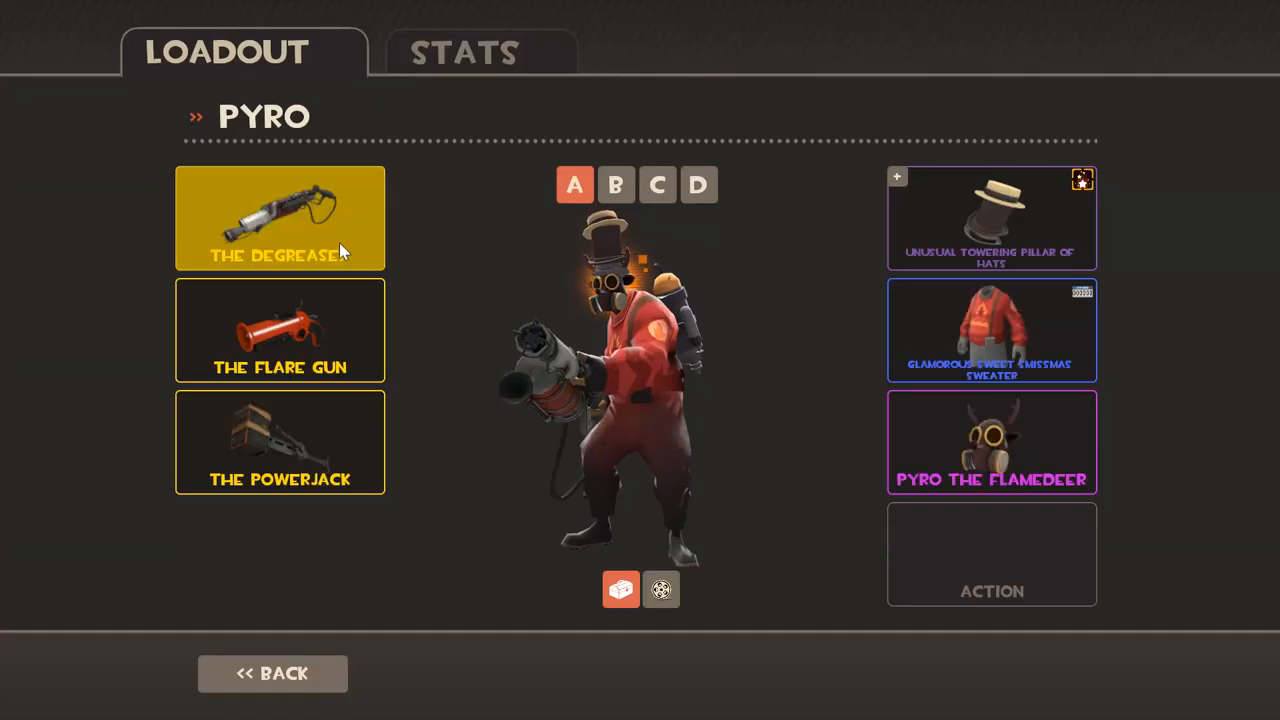
left_click(280, 217)
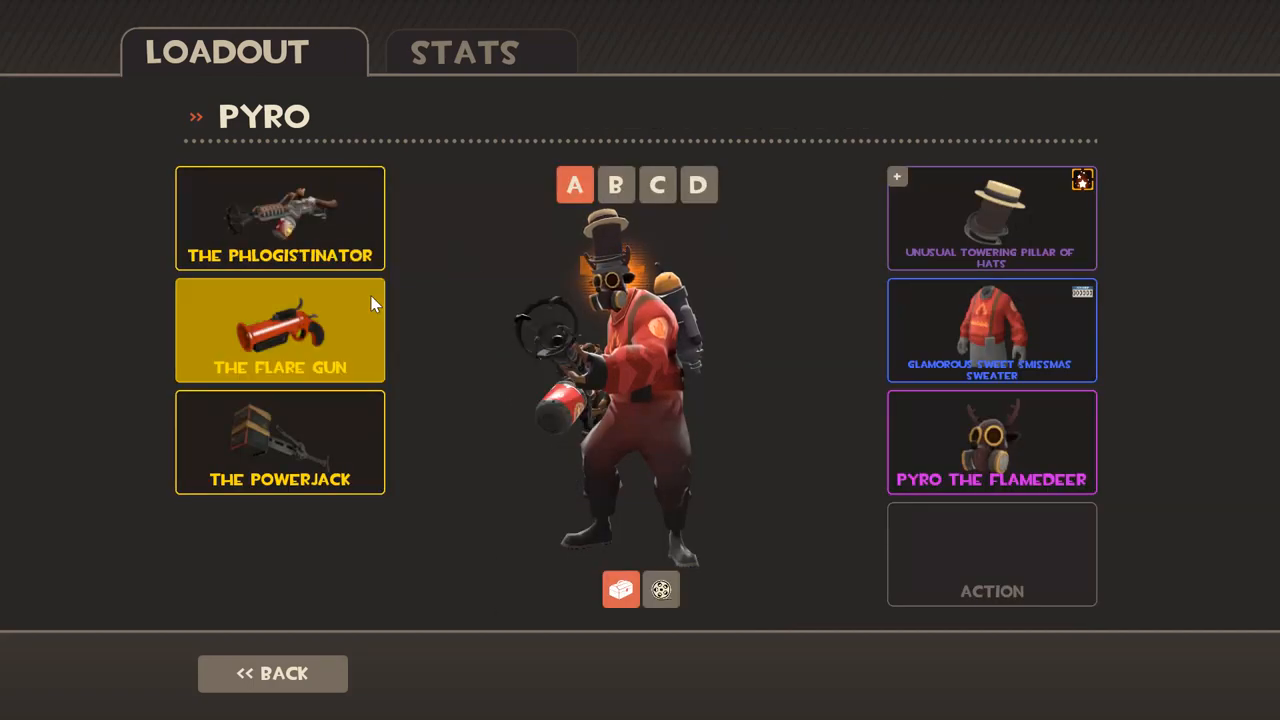
left_click(280, 217)
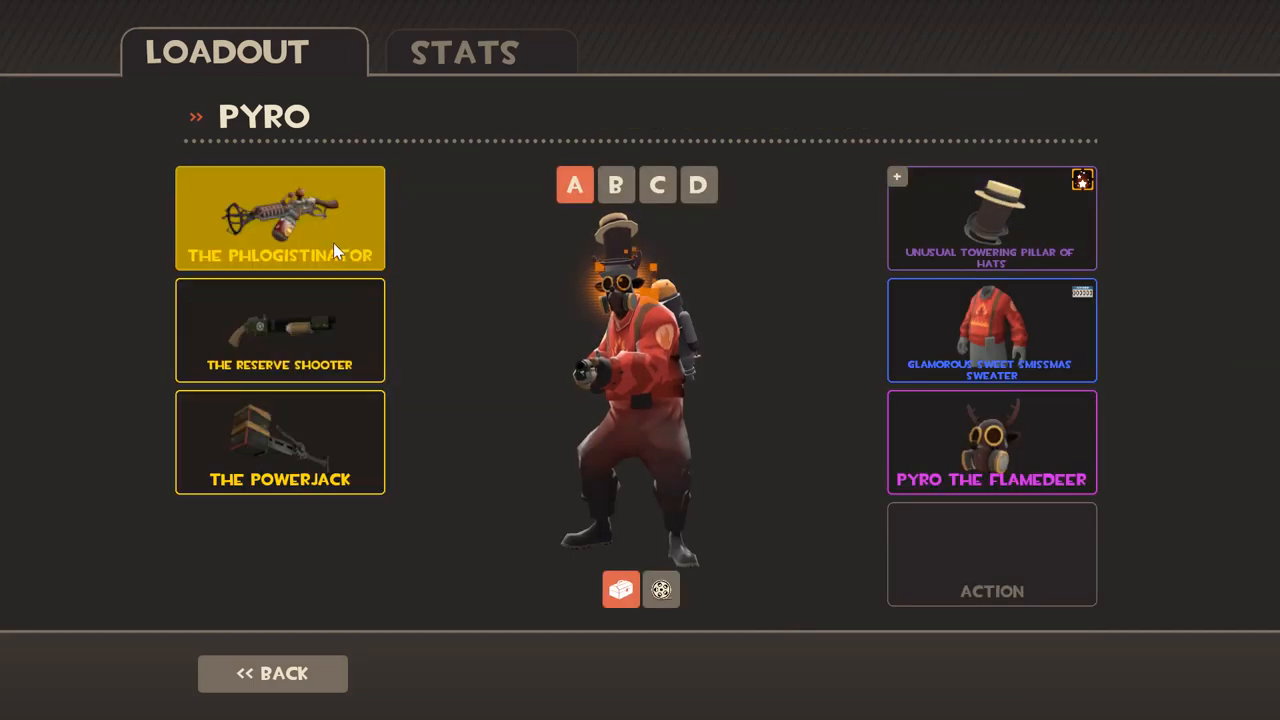
left_click(279, 442)
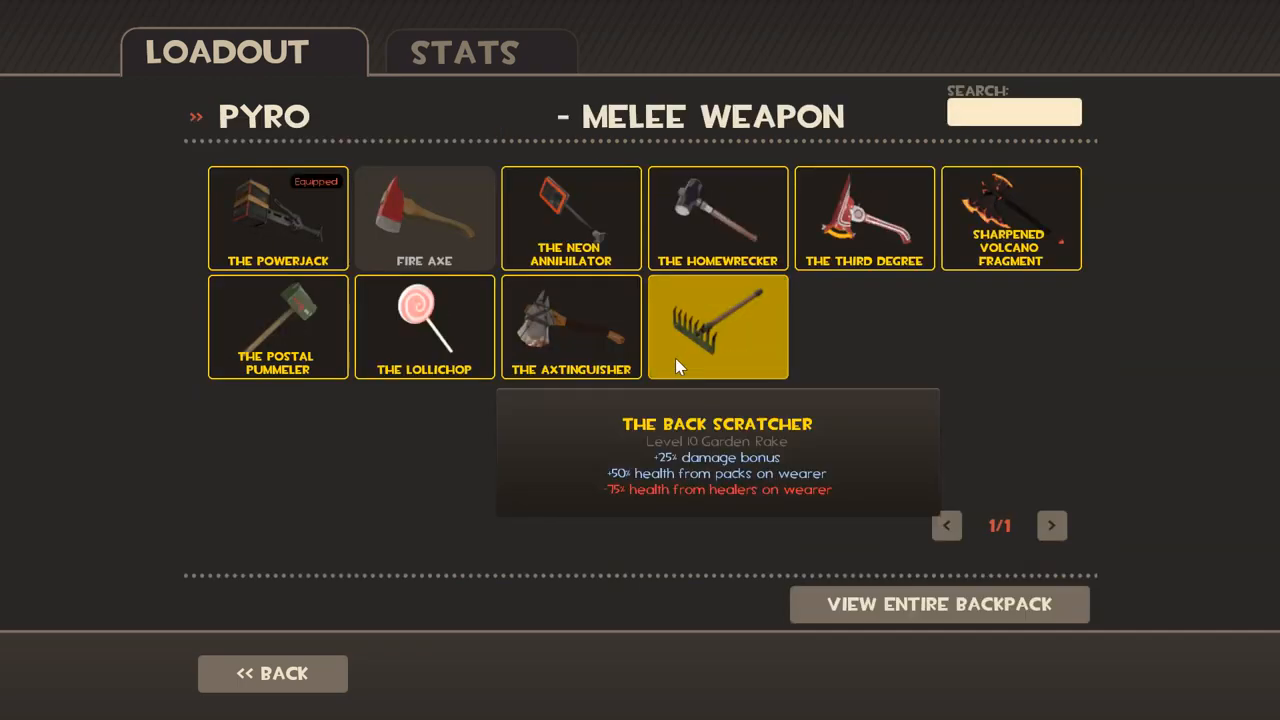
mouse_move(675, 452)
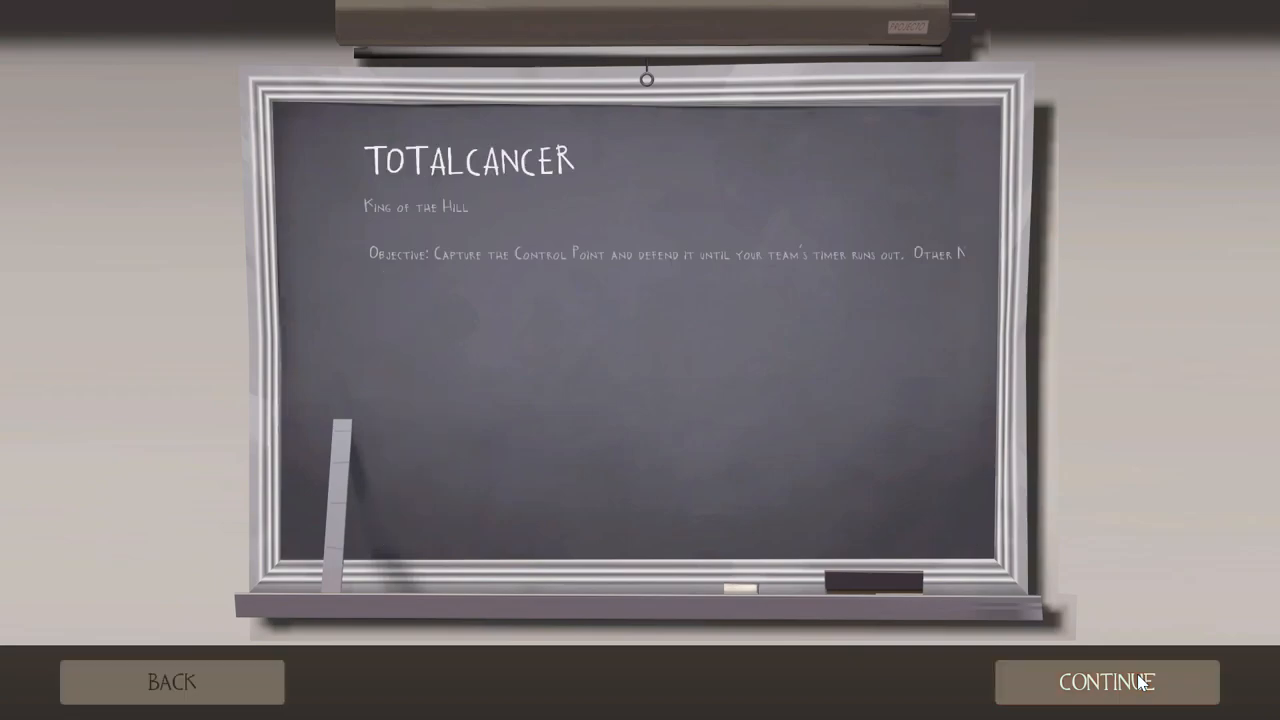
Move past the TOTALCANCER map introduction chalkboard into the game.
left_click(1105, 681)
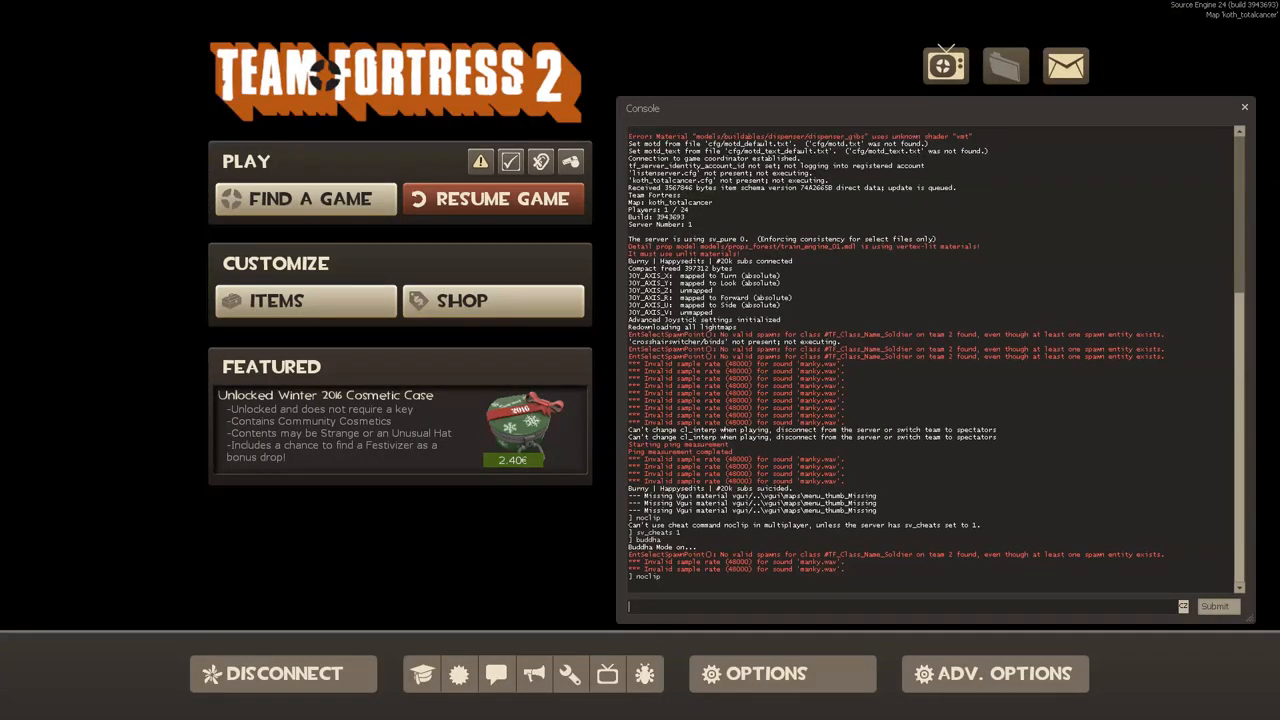
Resume the TotalCancer match to noclip around and capture the control point.
left_click(492, 198)
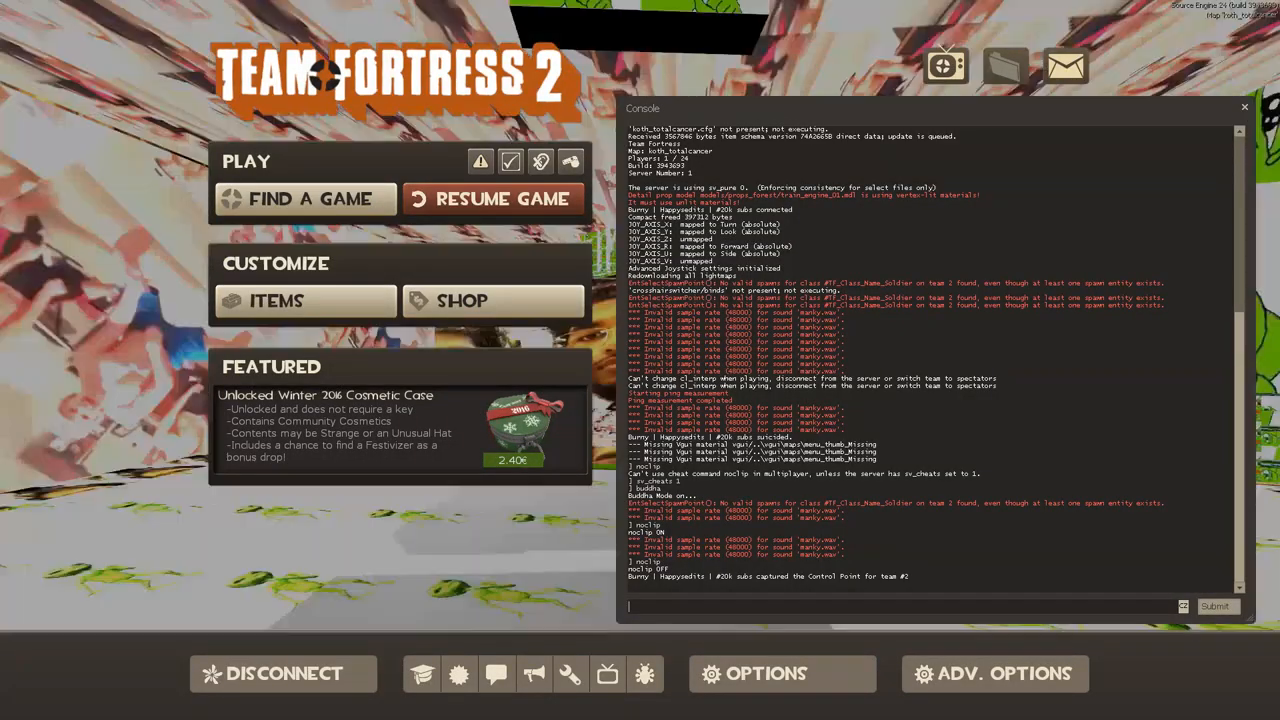
Run host_timescale 5 from the console, picked from the host_ti suggestions.
type("host_ti")
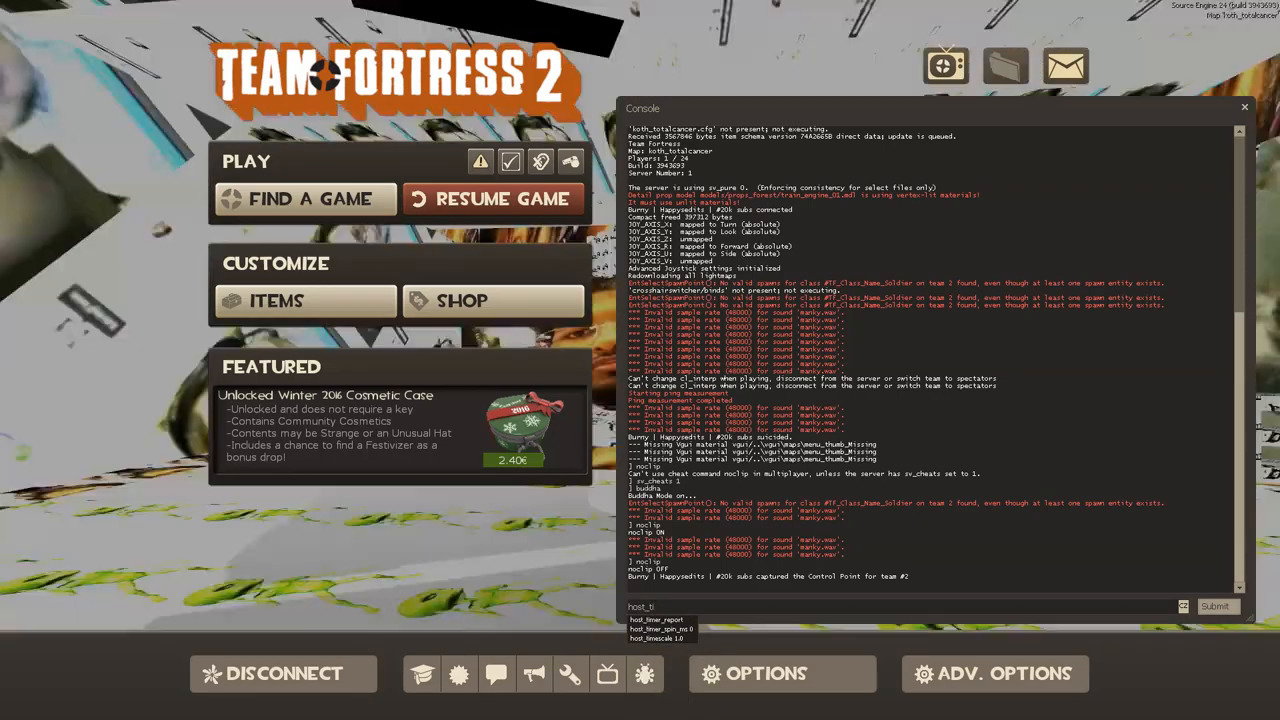
left_click(492, 199)
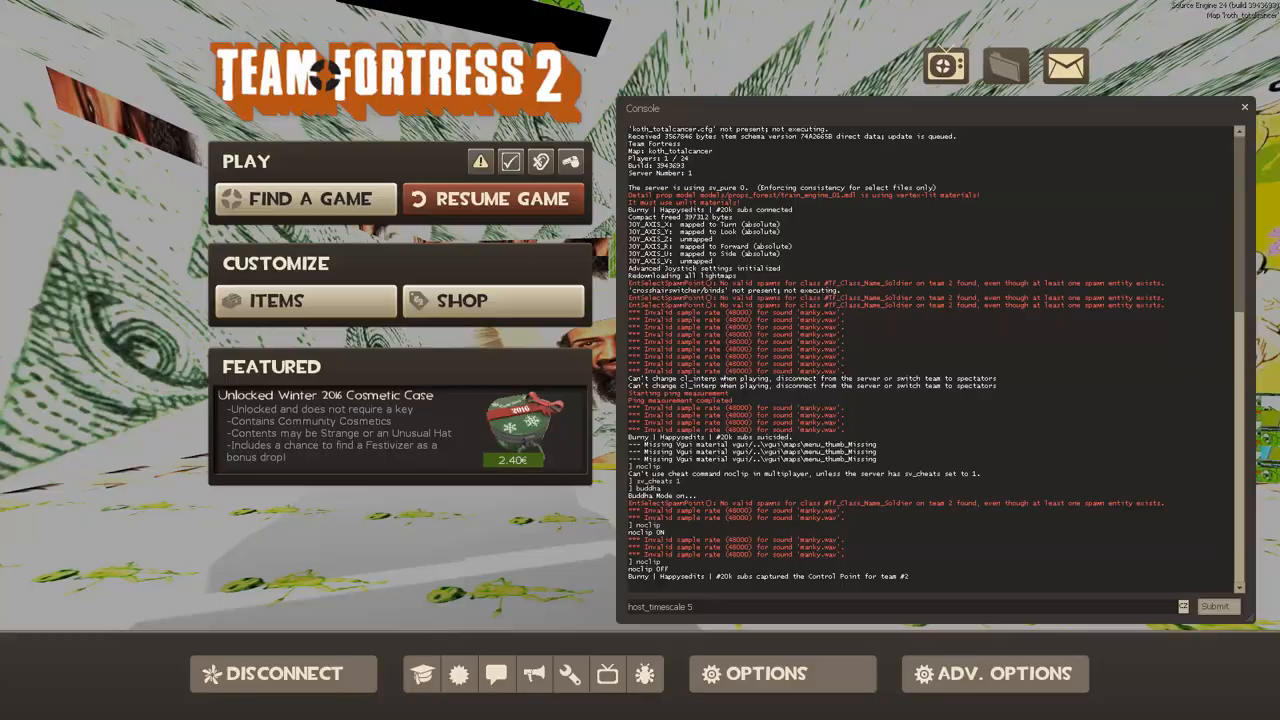
left_click(492, 198)
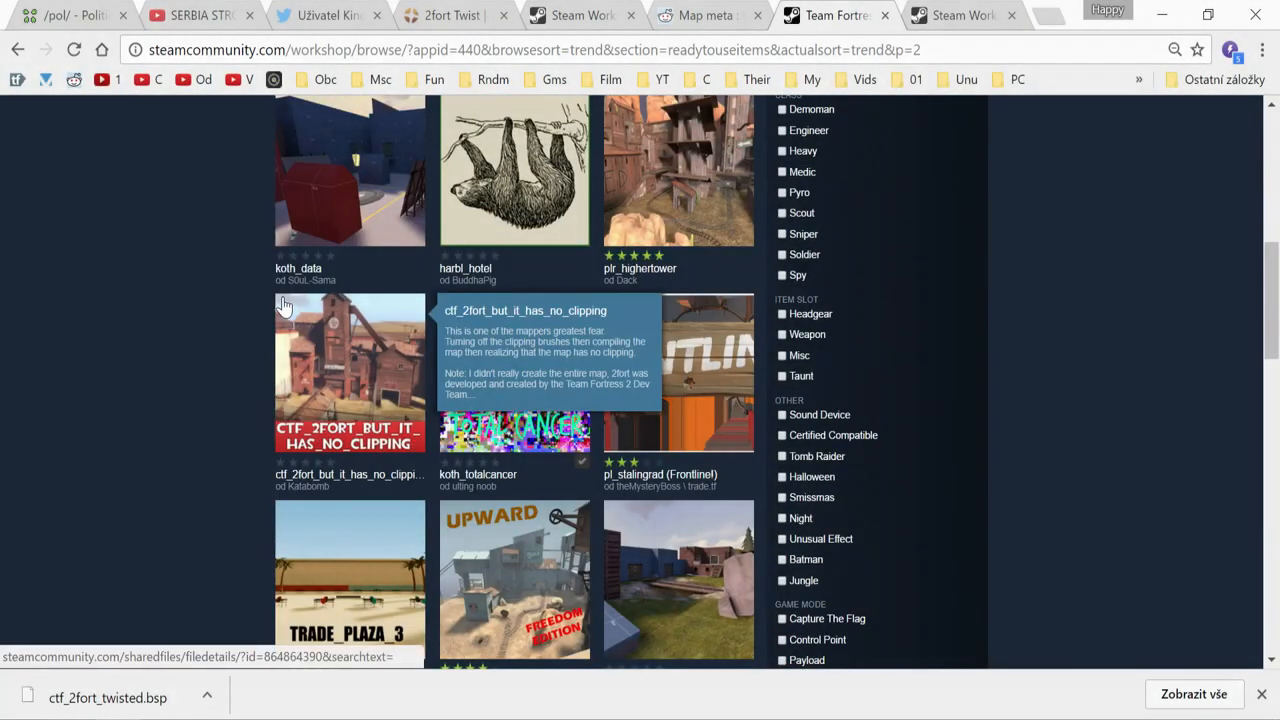
Scroll to the bottom of Workshop page 2 and advance to page 3.
scroll("down", 3)
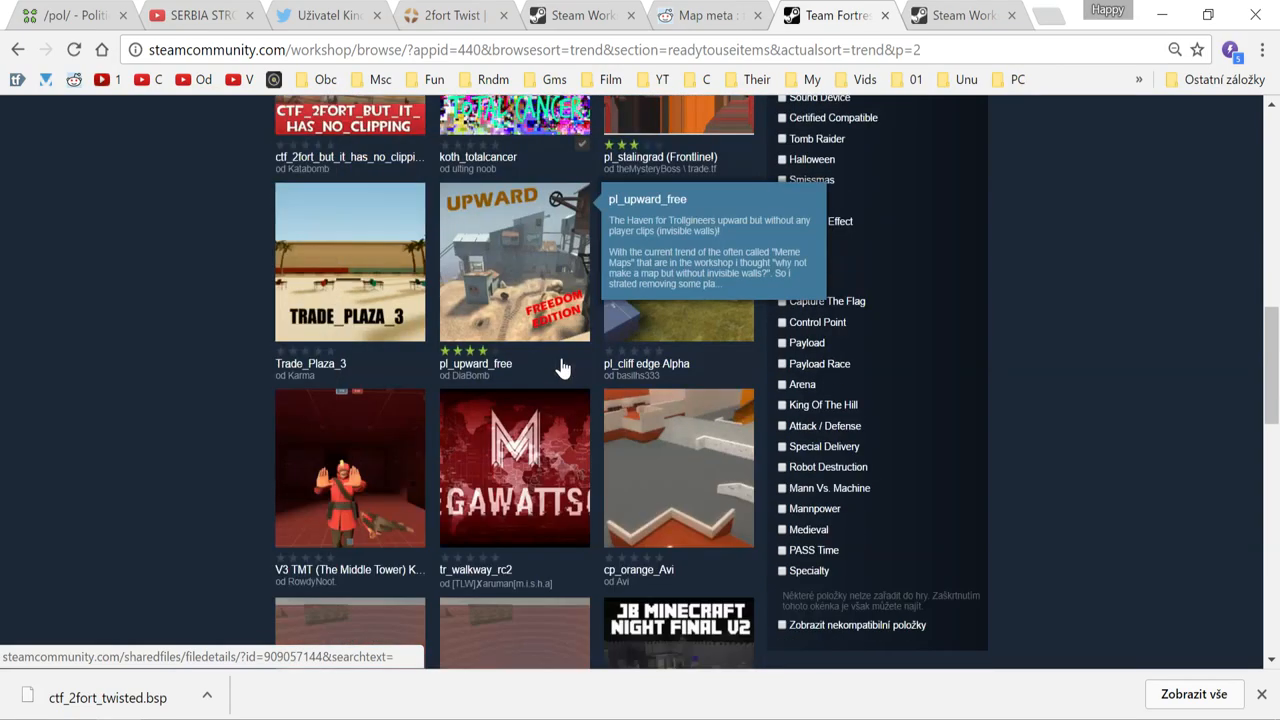
scroll("down", 3)
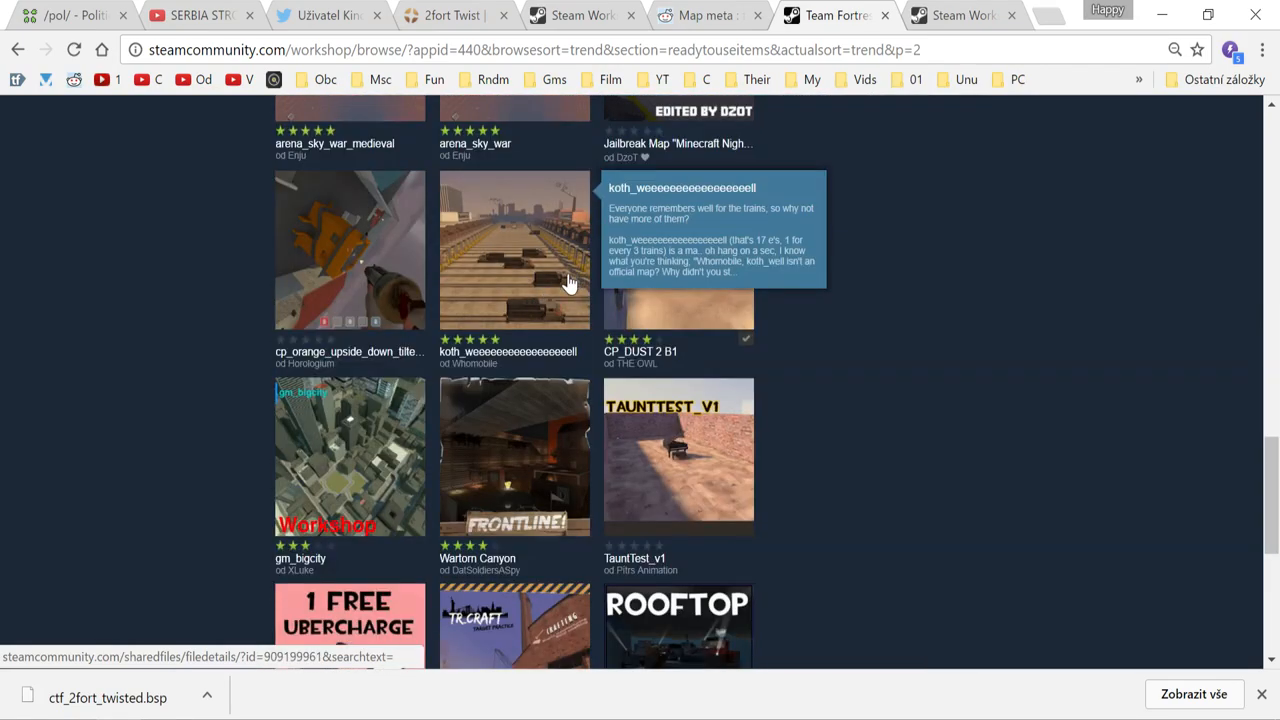
mouse_move(310, 270)
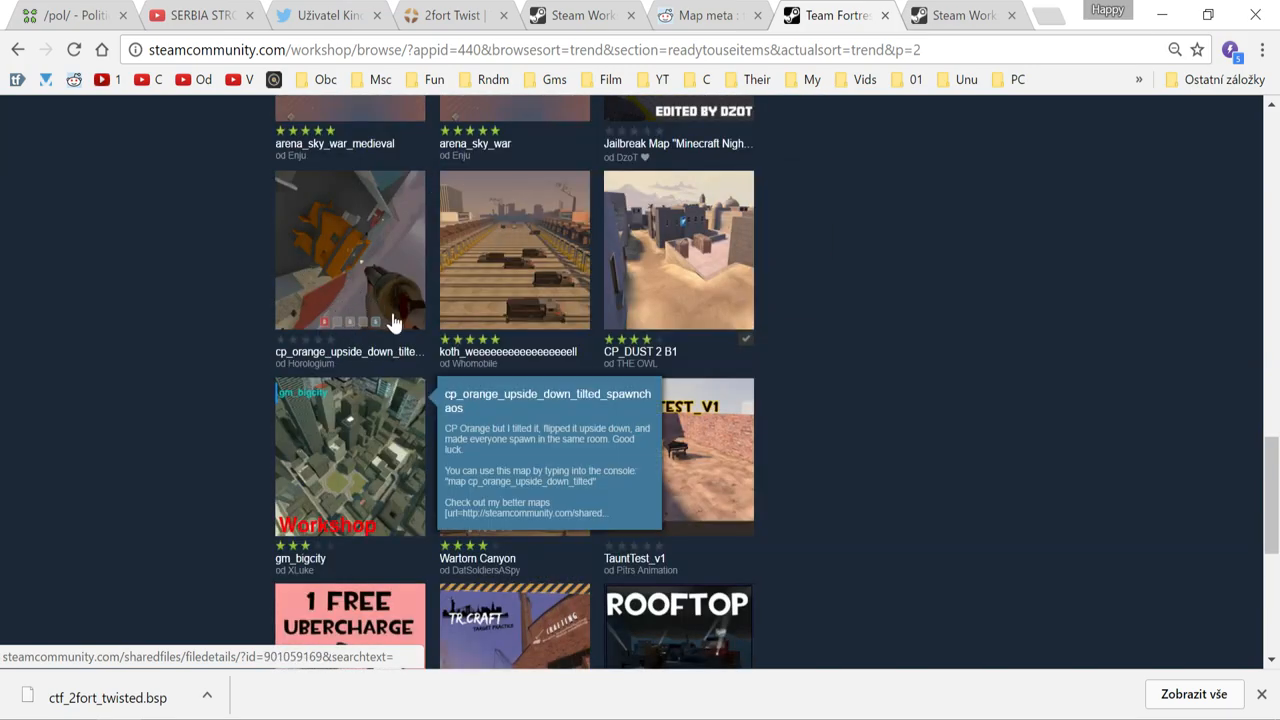
scroll("down", 3)
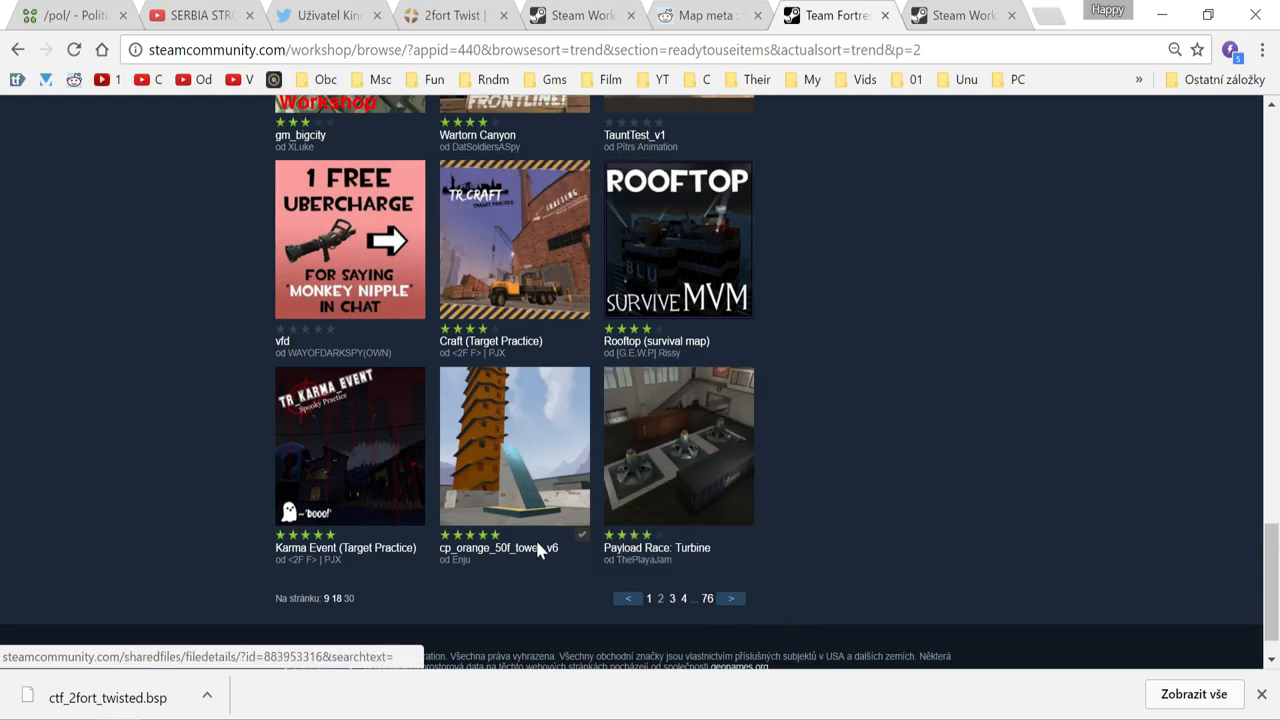
left_click(730, 598)
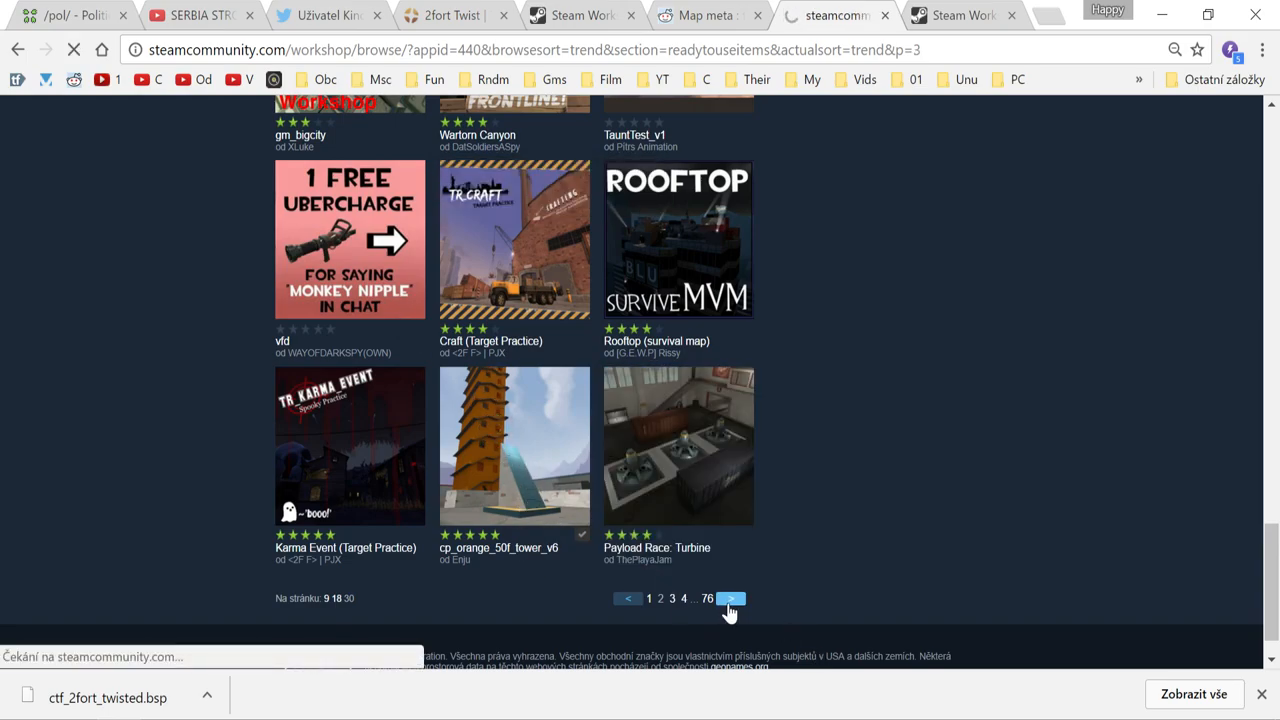
Browse the page 3 trending map grid to its end and advance to page 4.
left_click(729, 598)
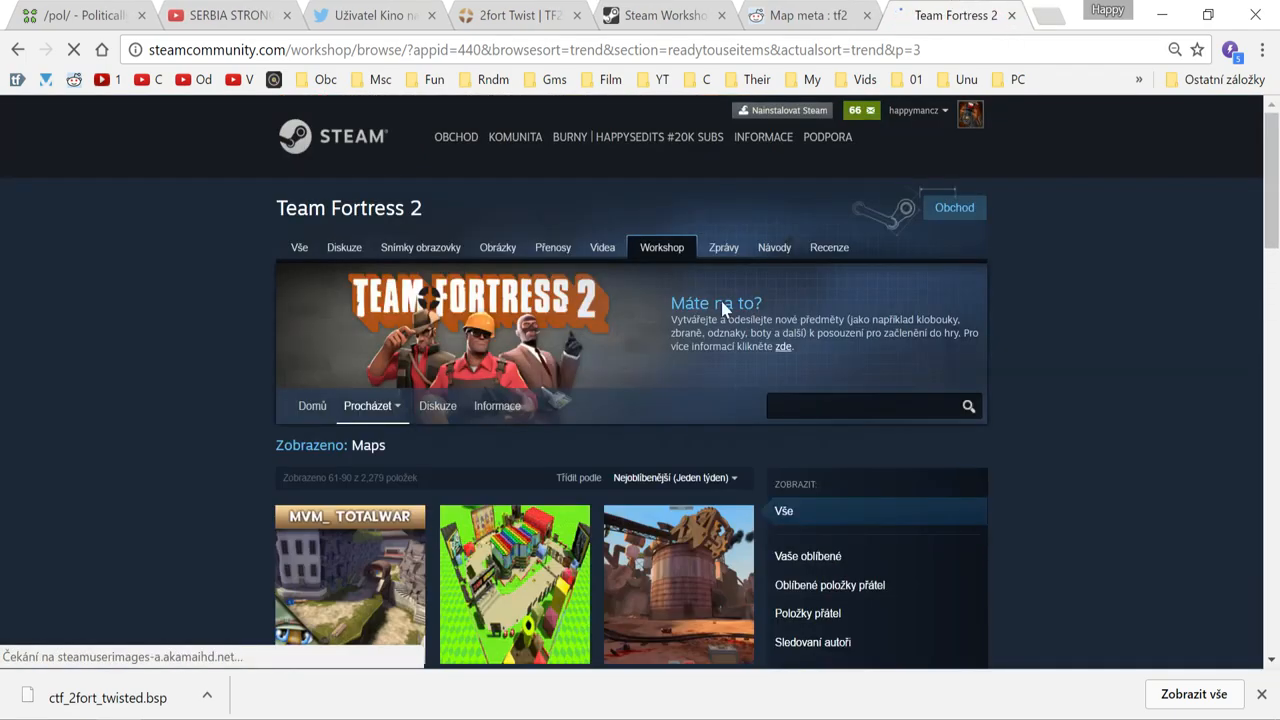
scroll("down", 3)
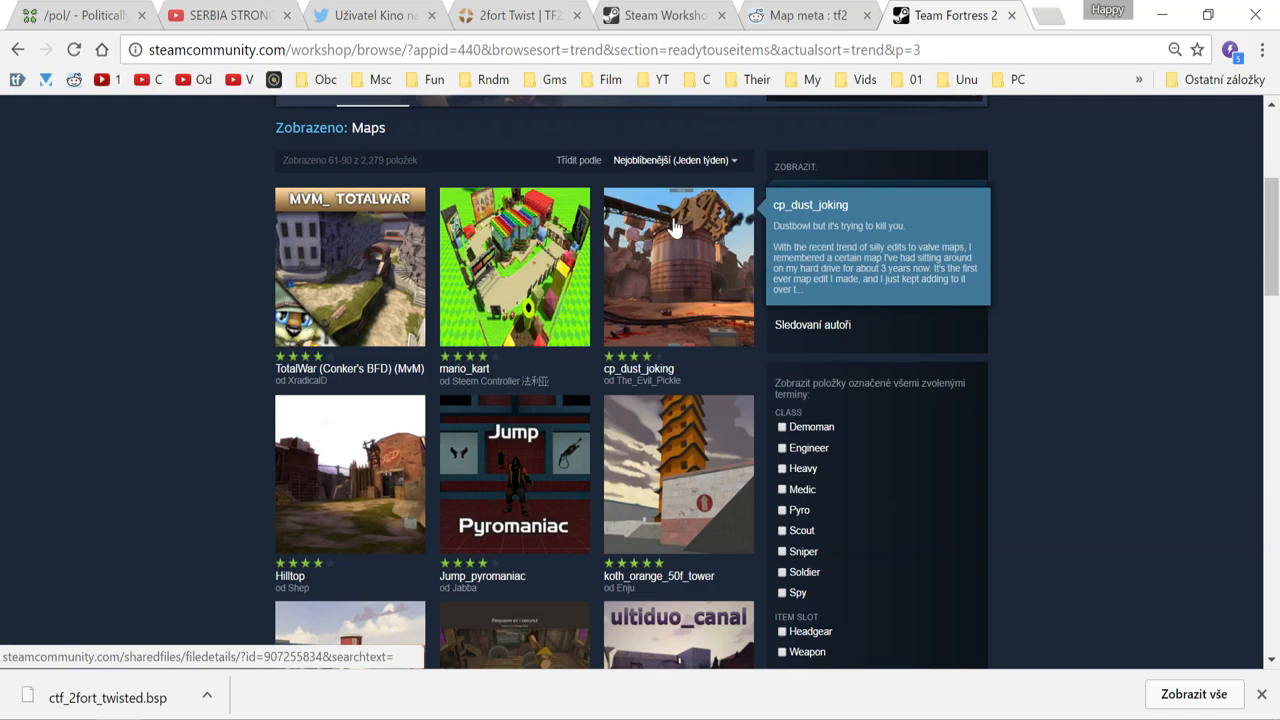
scroll("down", 3)
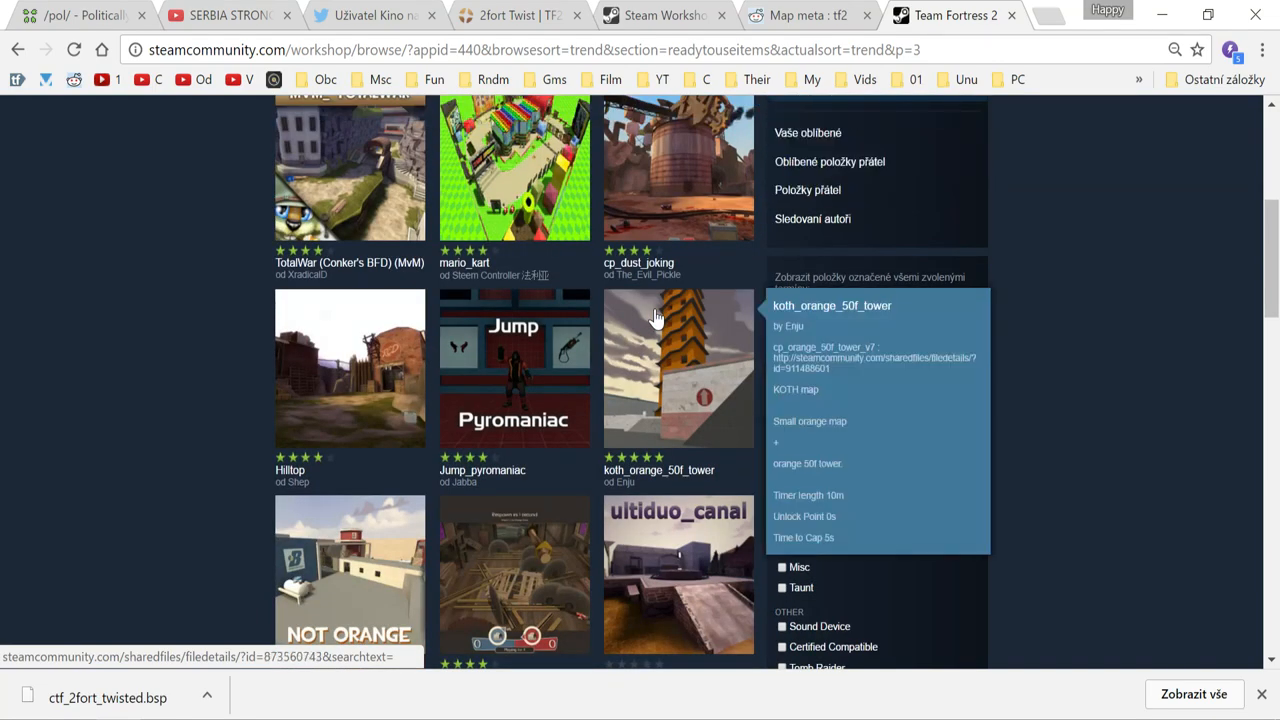
scroll("down", 3)
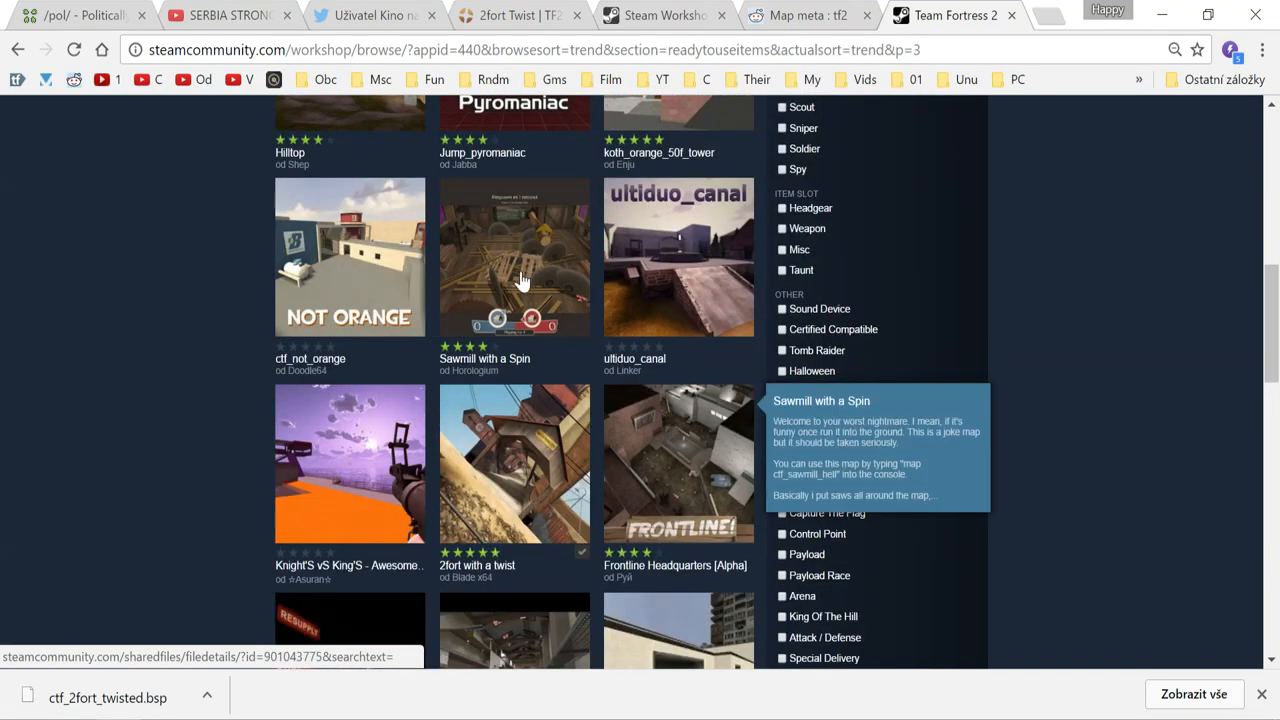
scroll("down", 3)
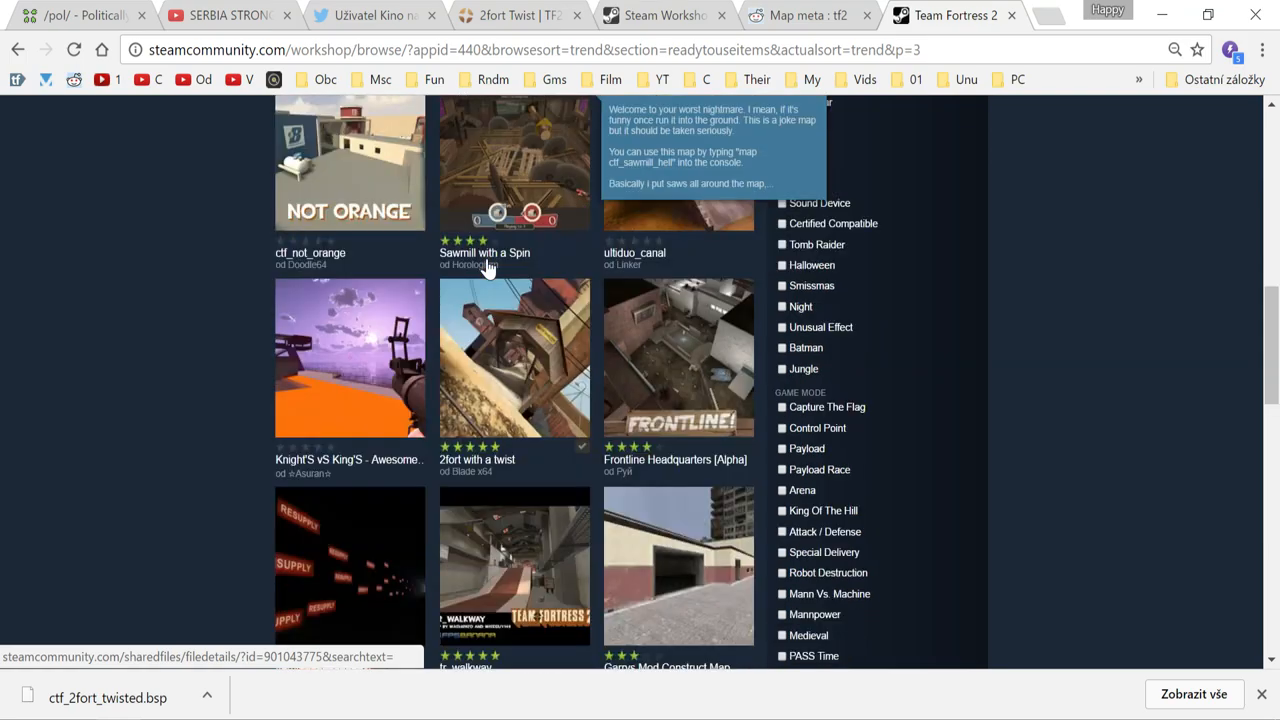
scroll("down", 3)
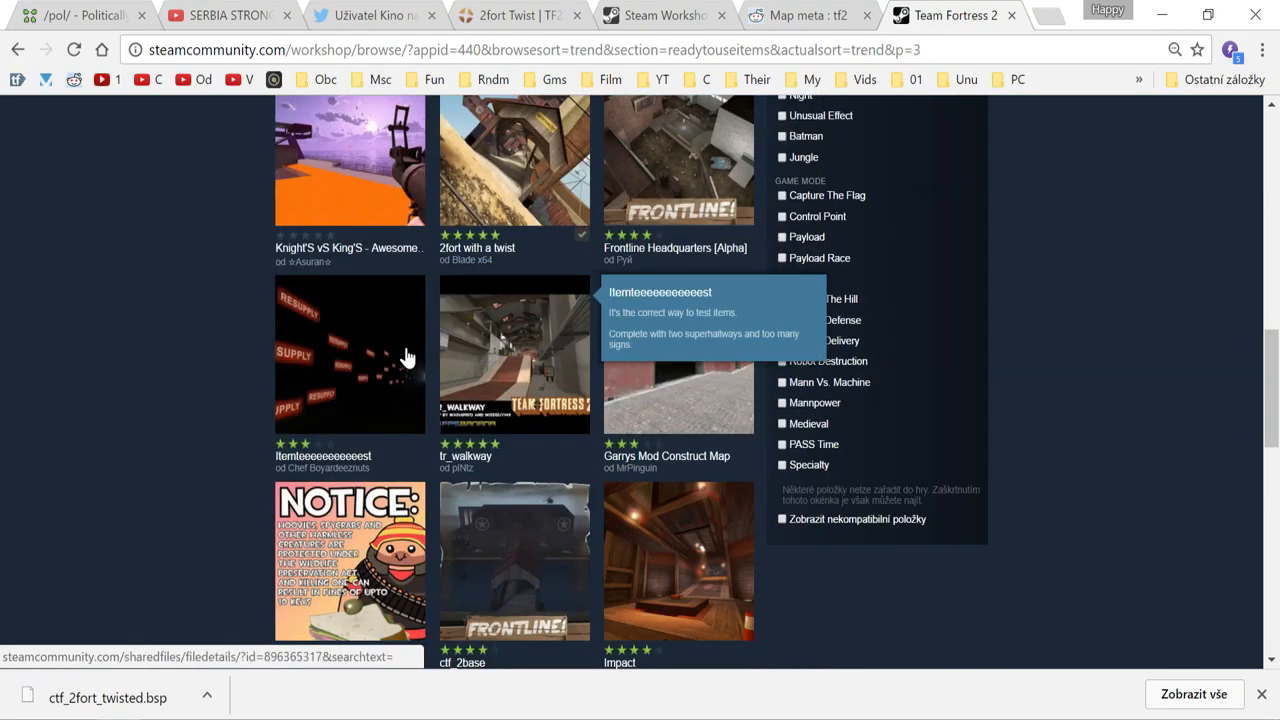
scroll("down", 3)
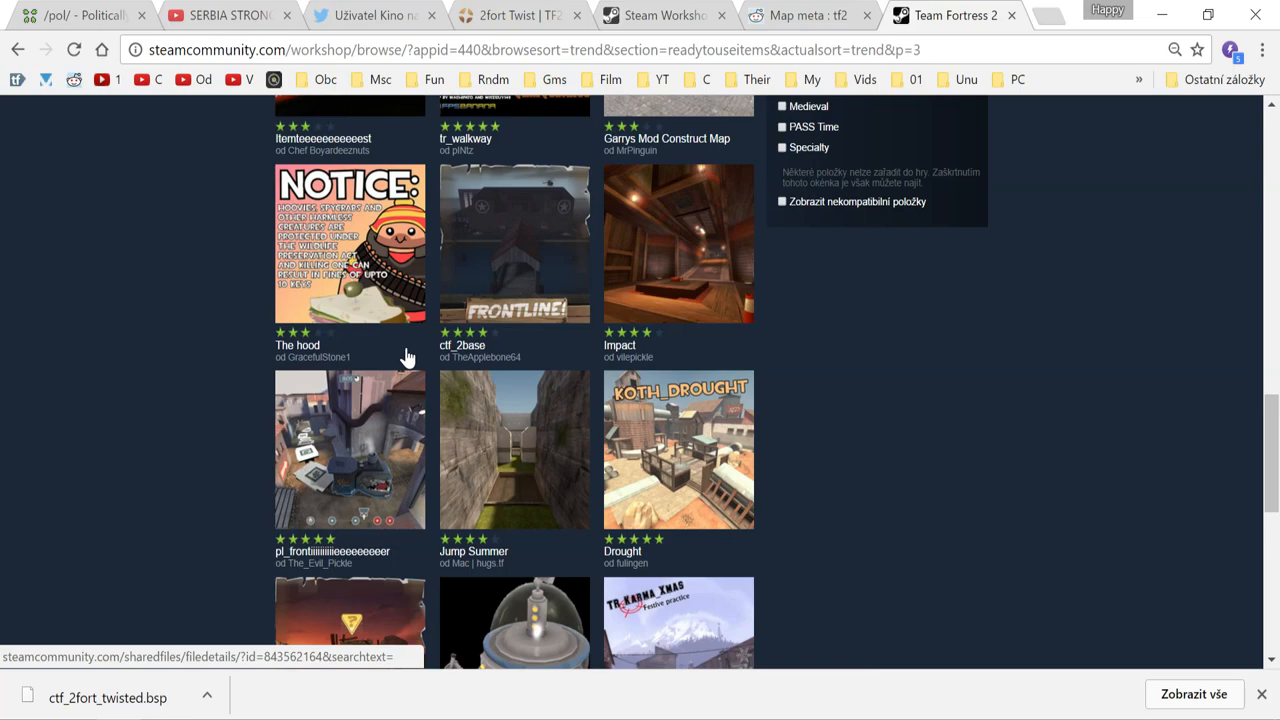
scroll("down", 3)
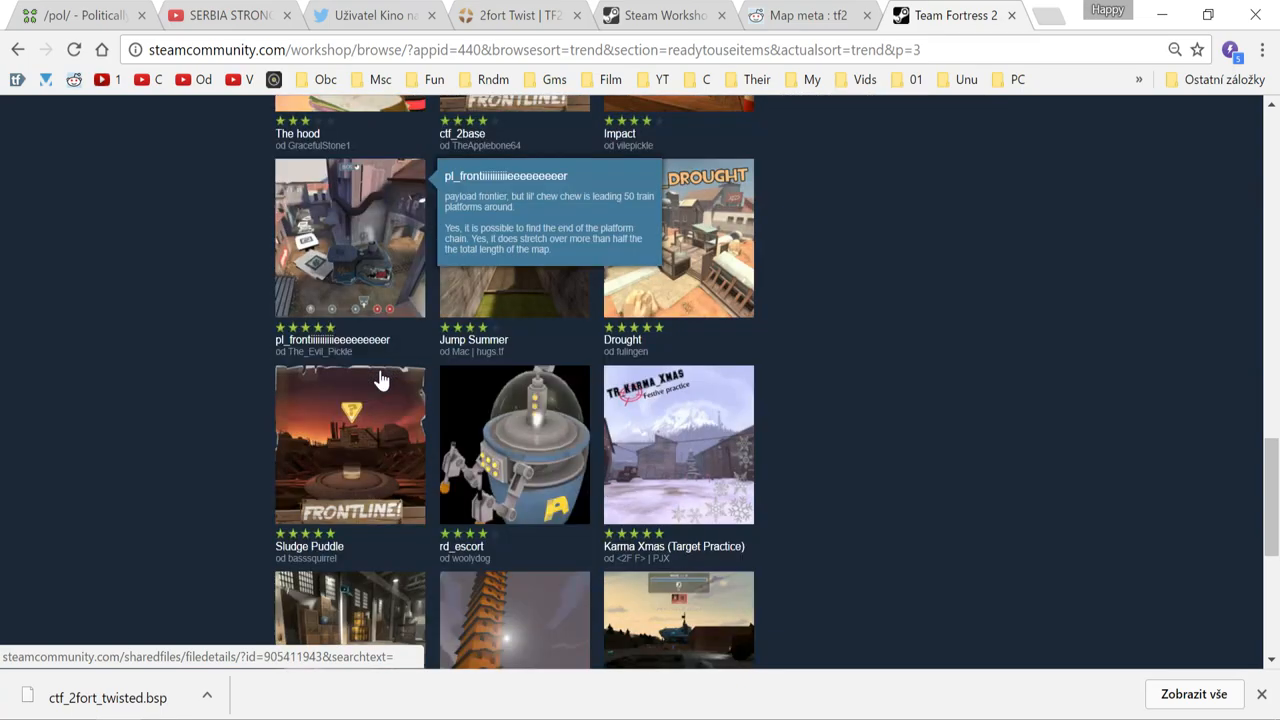
scroll("down", 3)
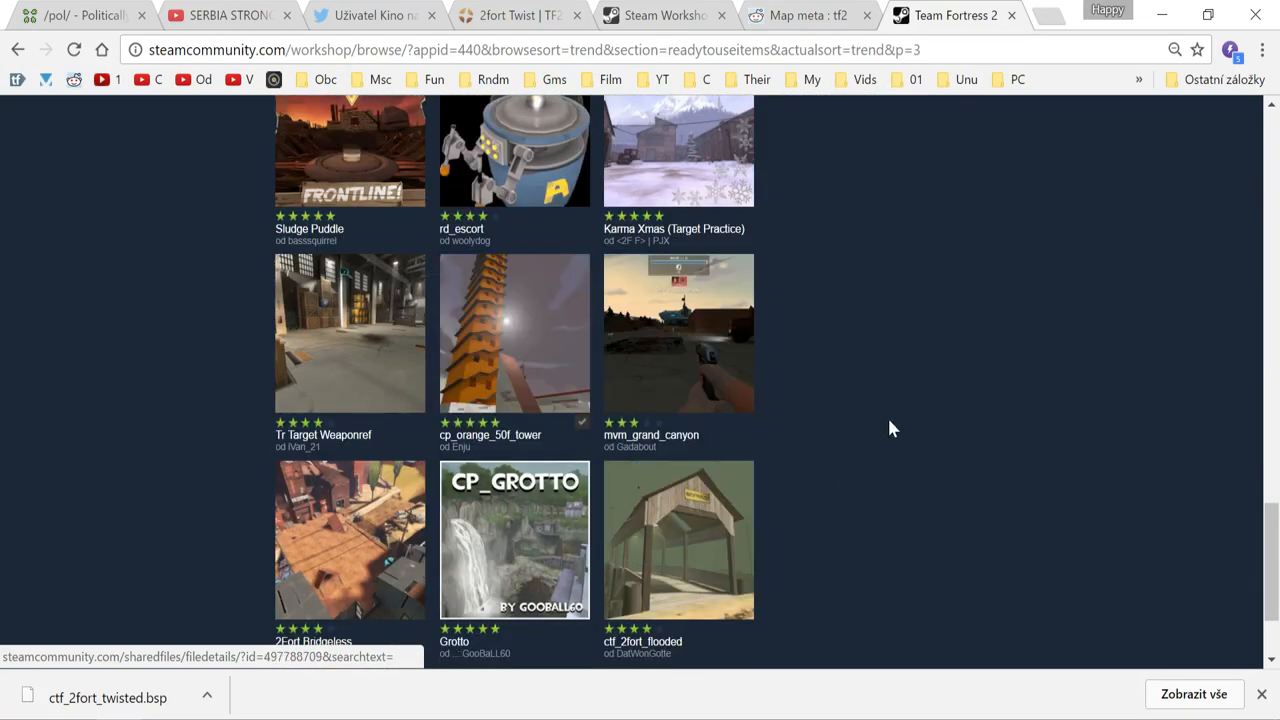
scroll("down", 3)
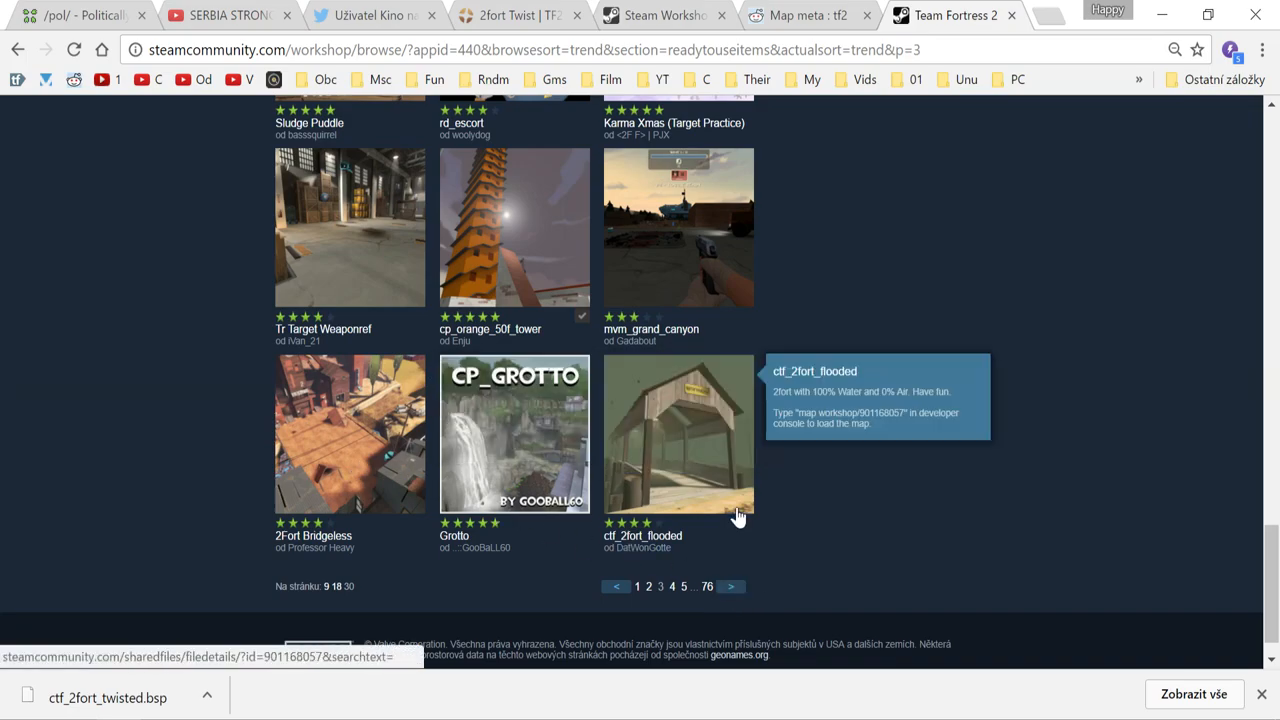
left_click(730, 587)
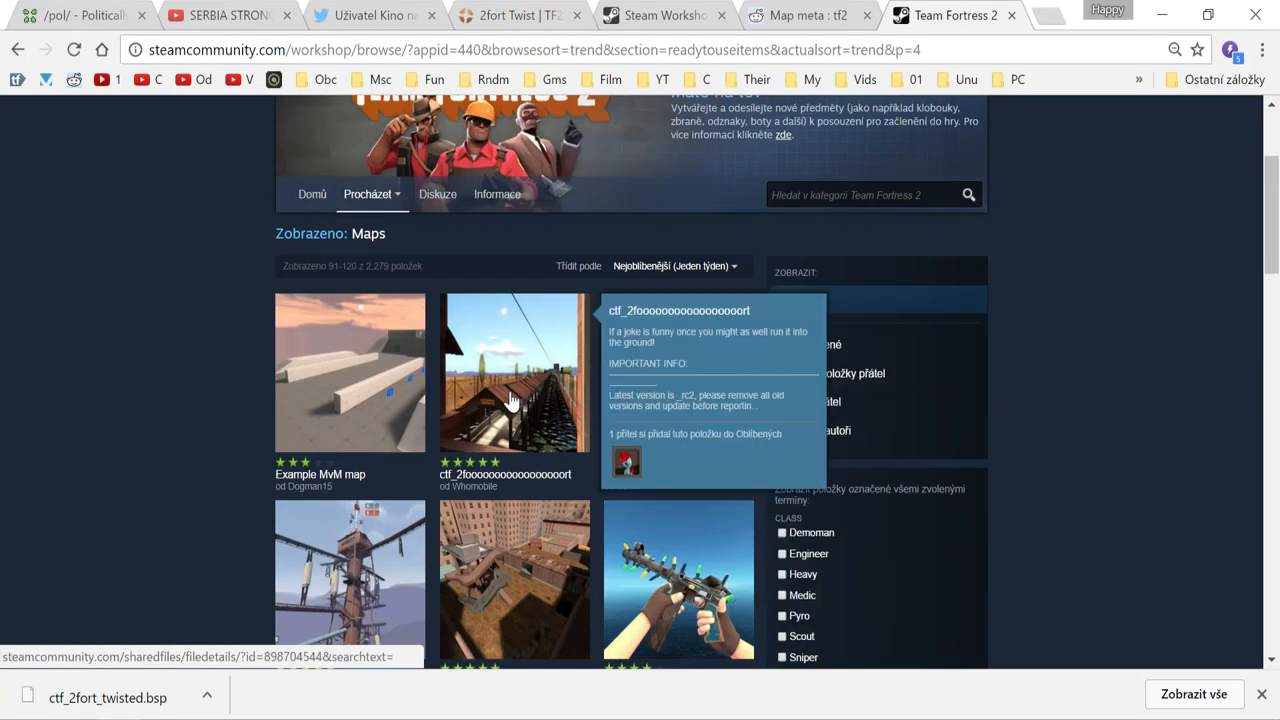
Scroll through the page 4 map thumbnails to the bottom and advance to page 5.
scroll("down", 3)
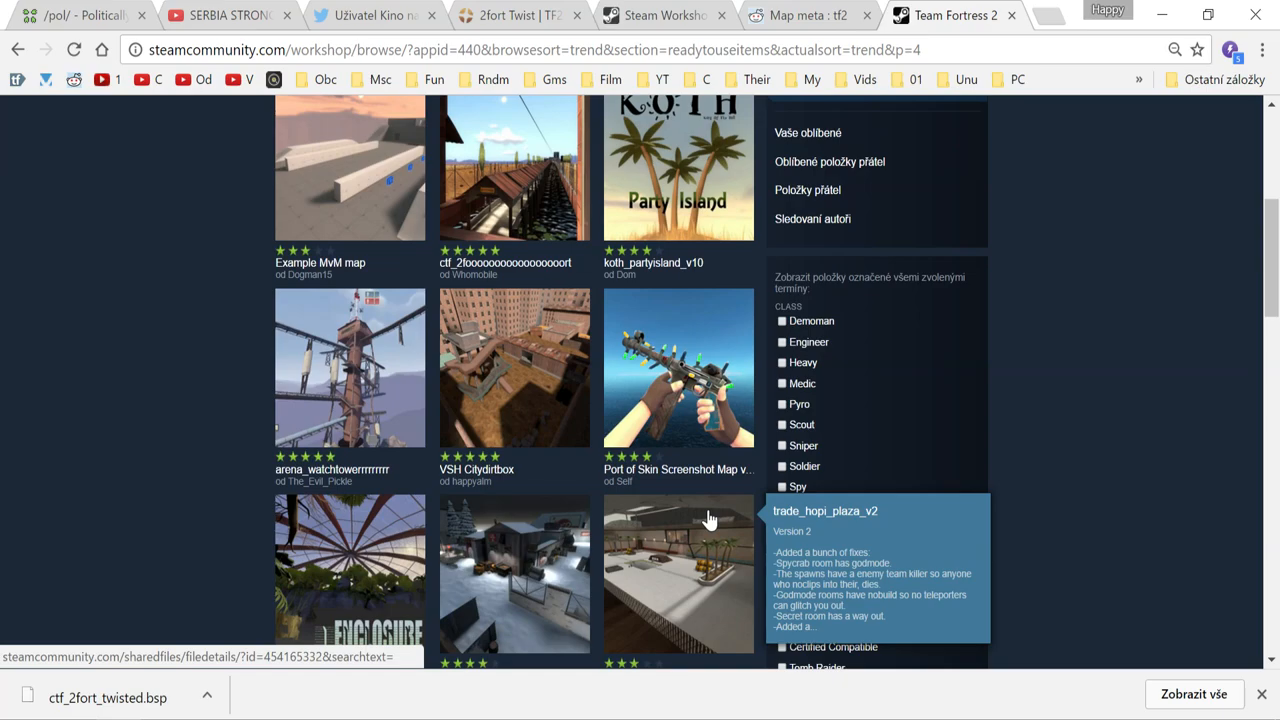
scroll("down", 3)
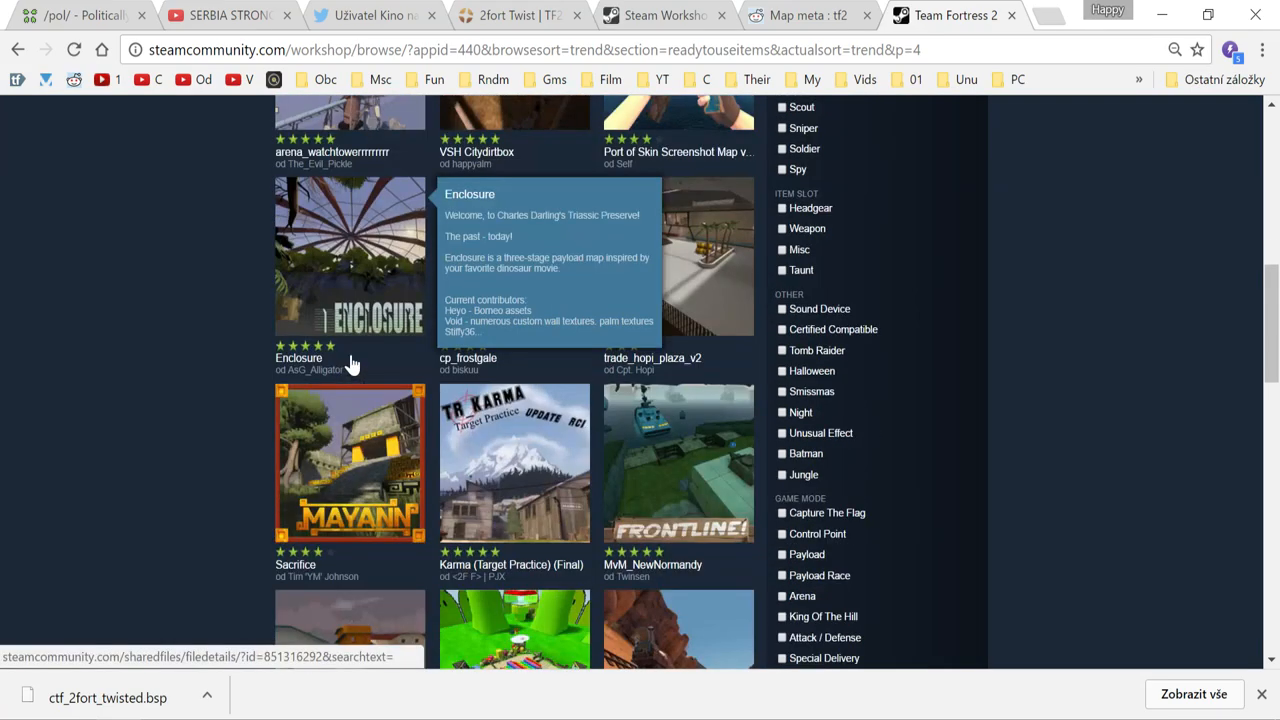
scroll("down", 3)
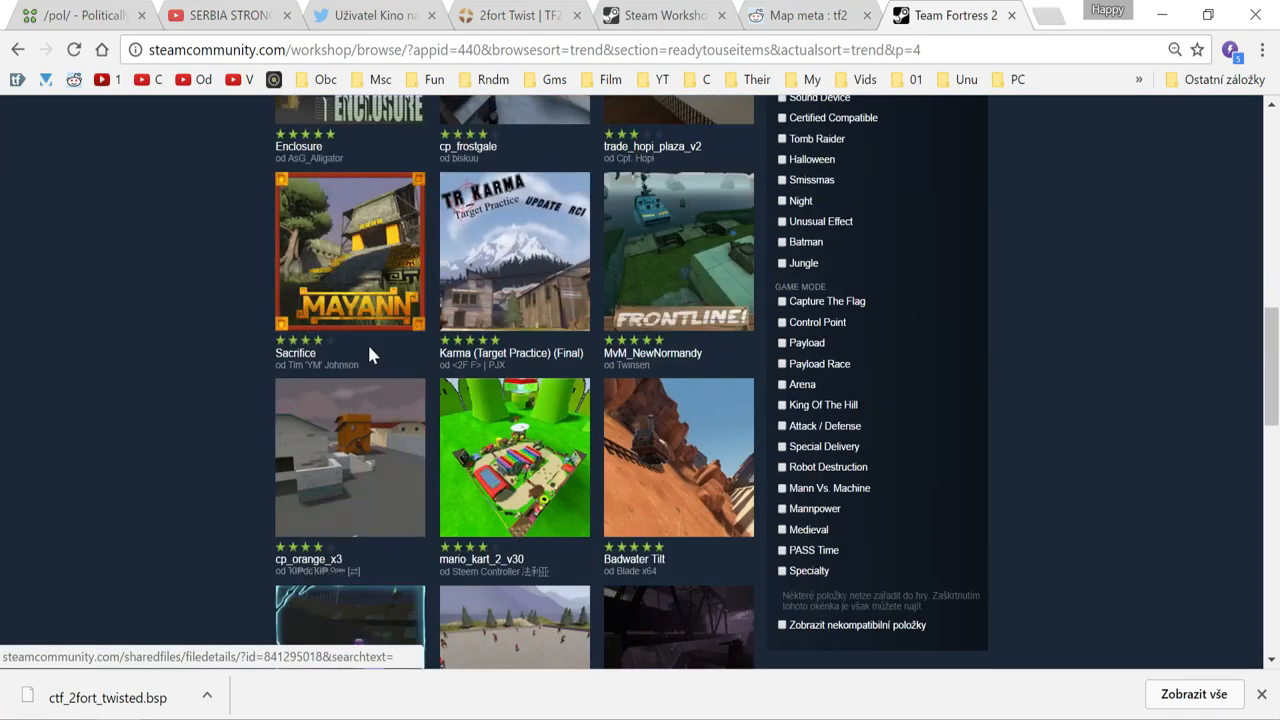
scroll("down", 3)
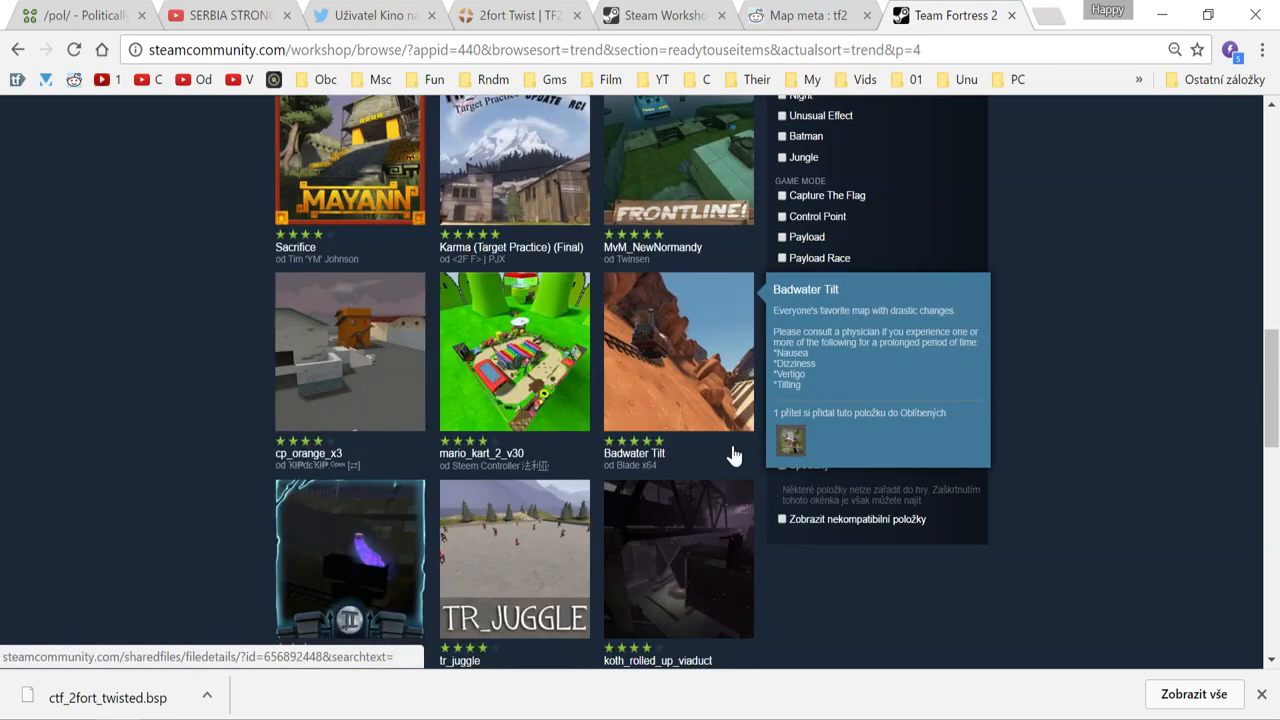
scroll("down", 3)
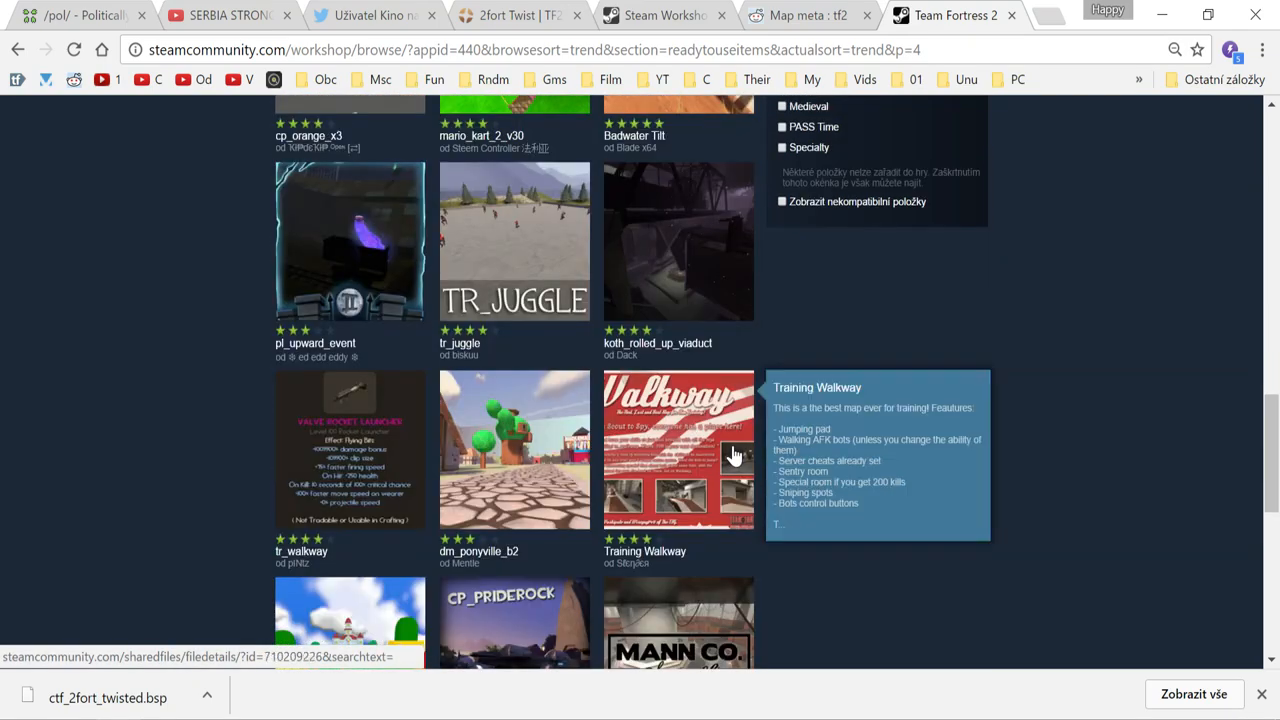
scroll("down", 3)
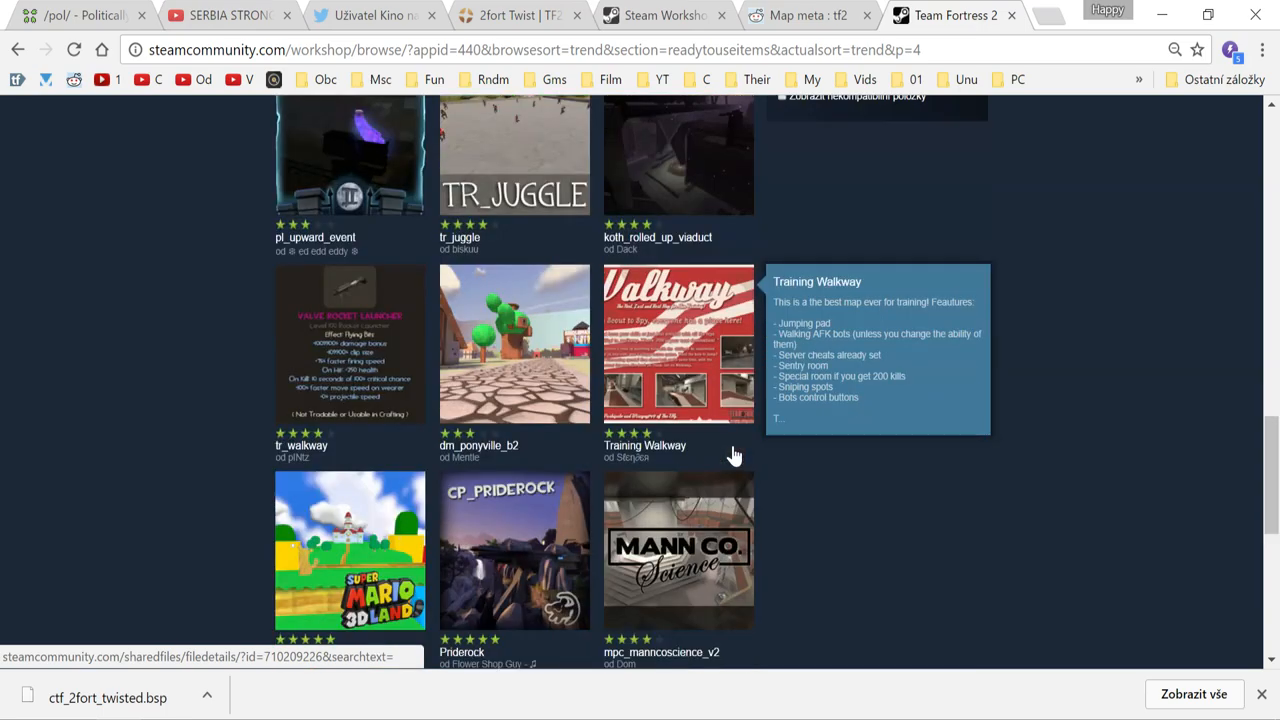
scroll("down", 3)
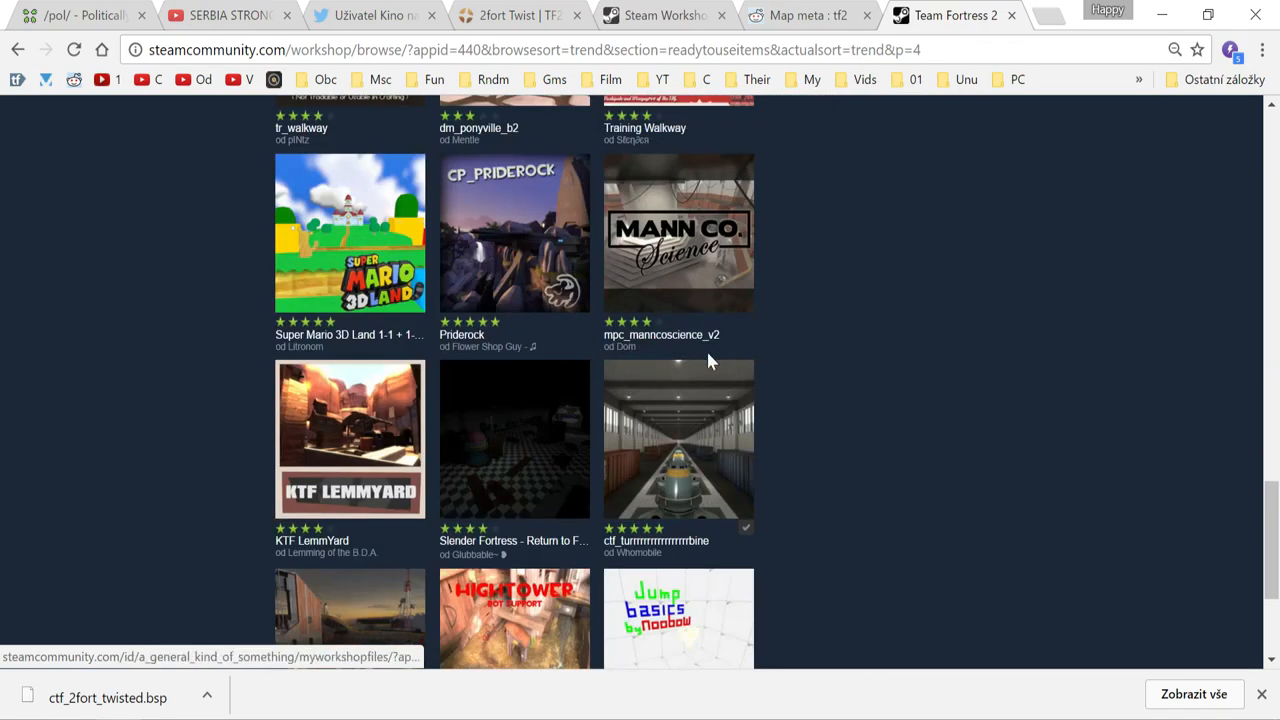
scroll("down", 3)
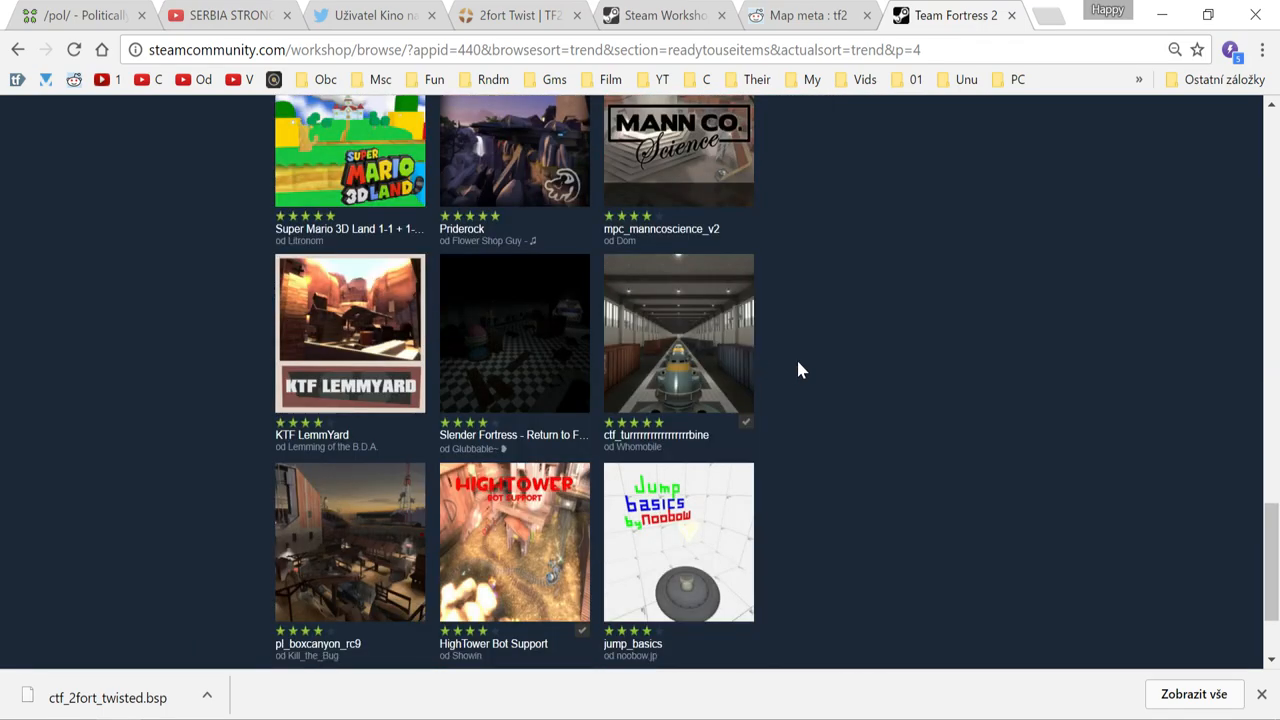
scroll("down", 3)
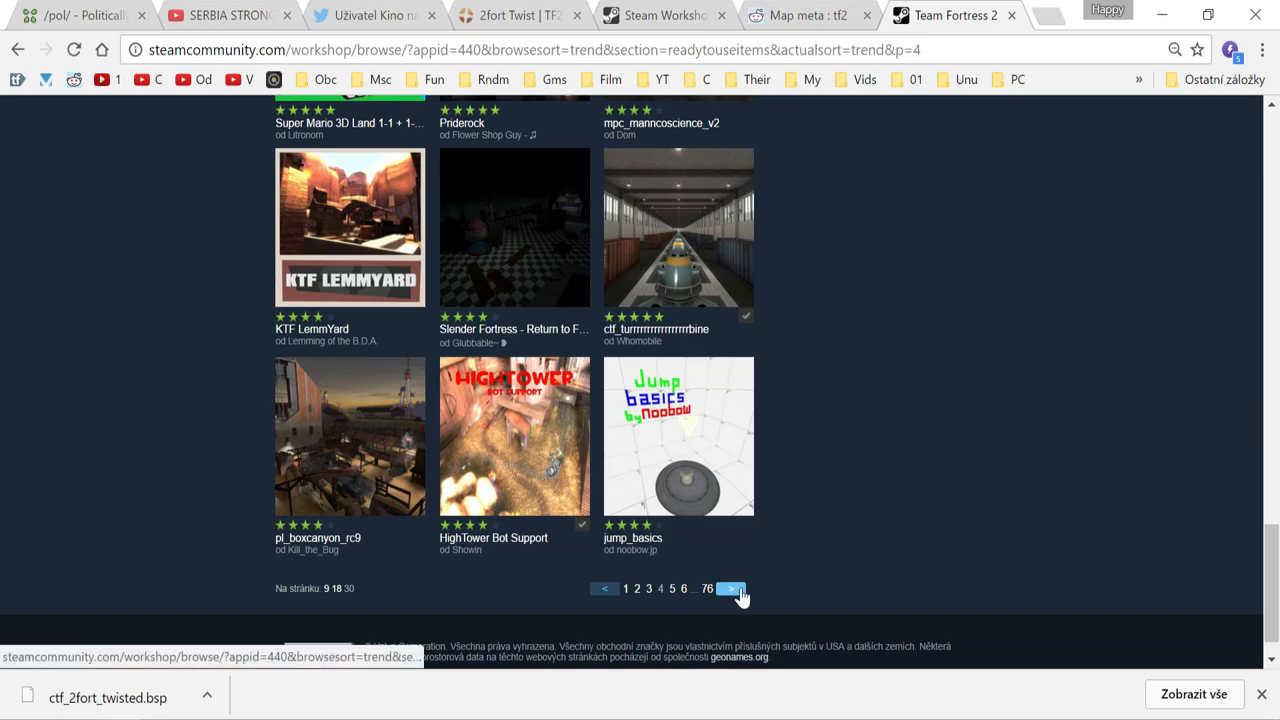
left_click(730, 588)
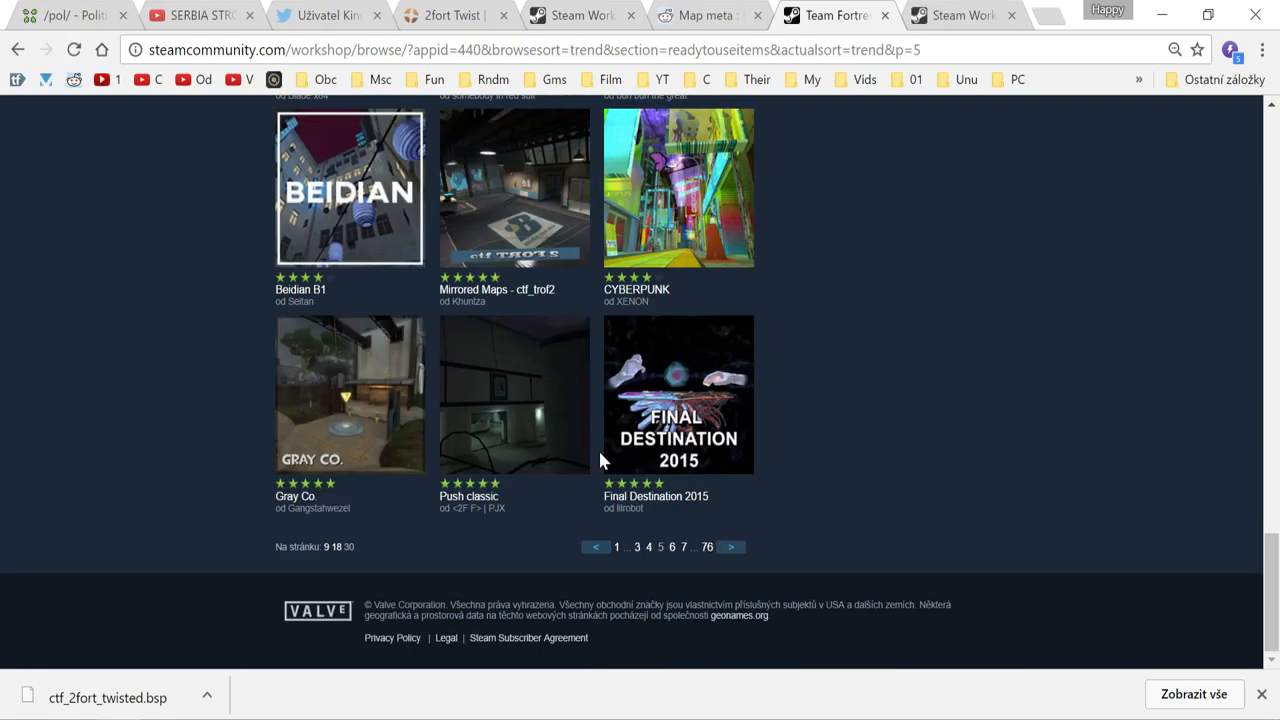